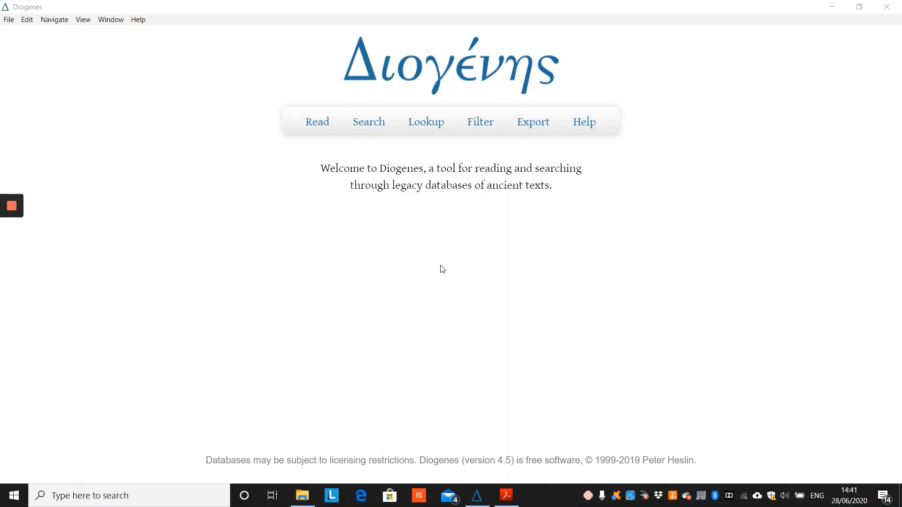
mouse_move(453, 263)
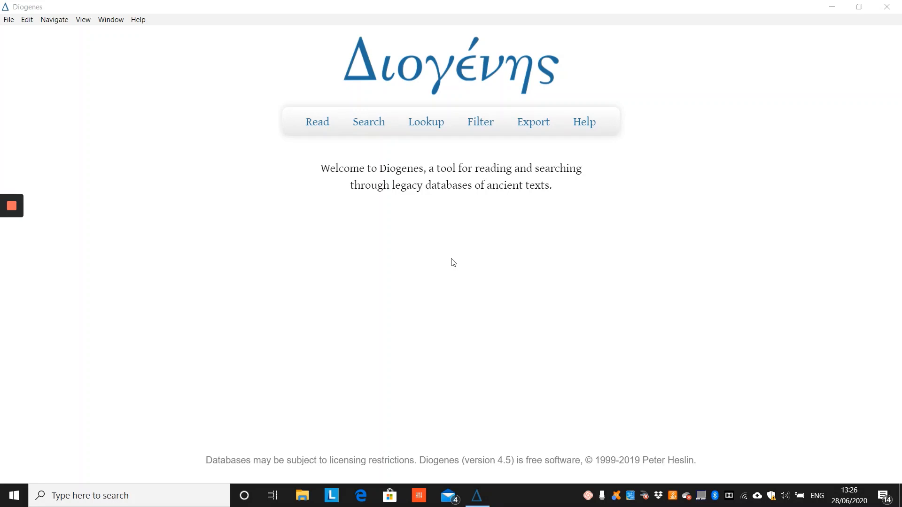
Step: Review the database locations setup in the program's general options
left_click(9, 18)
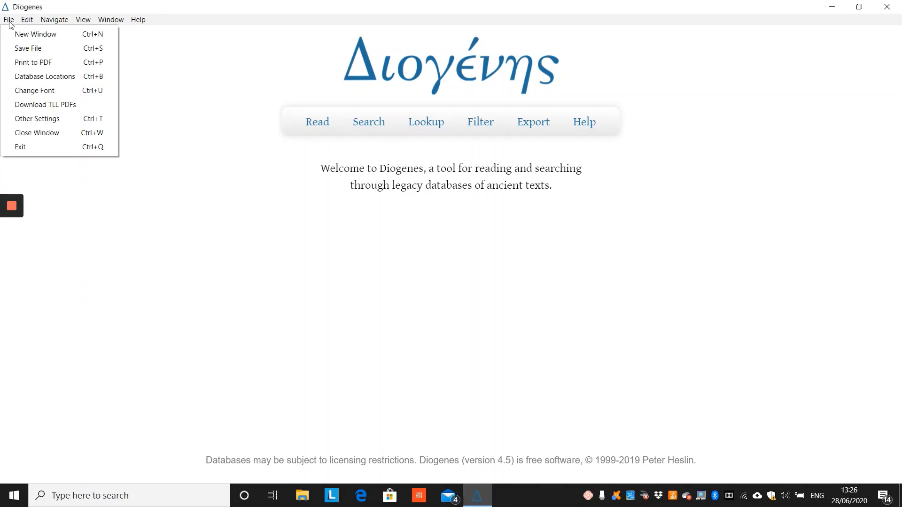
left_click(8, 19)
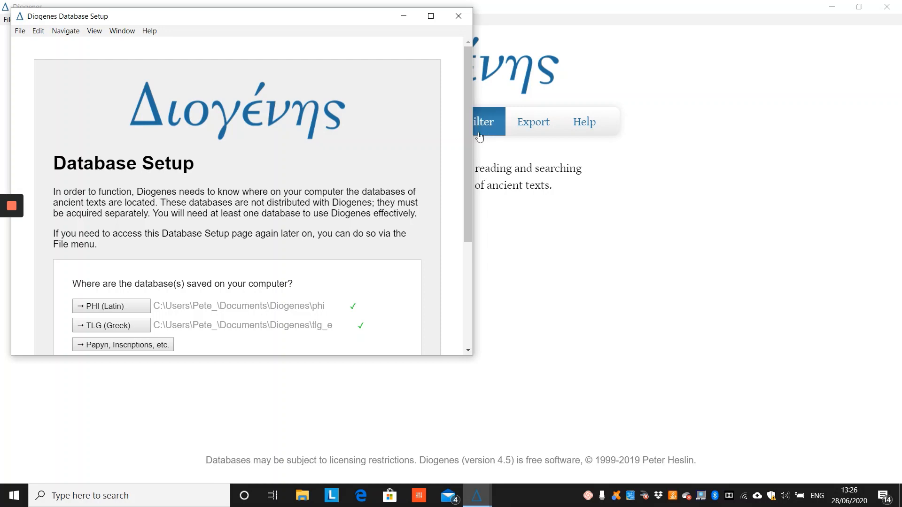
scroll("down", 3)
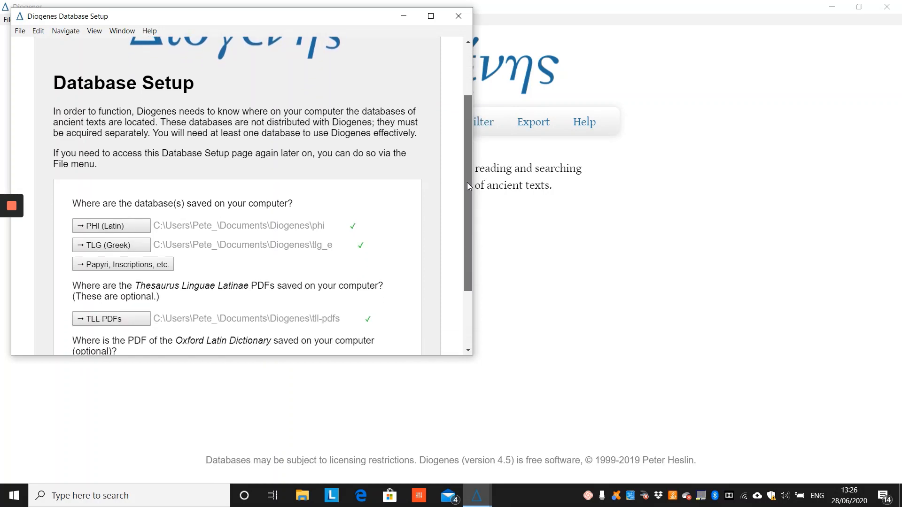
scroll("down", 3)
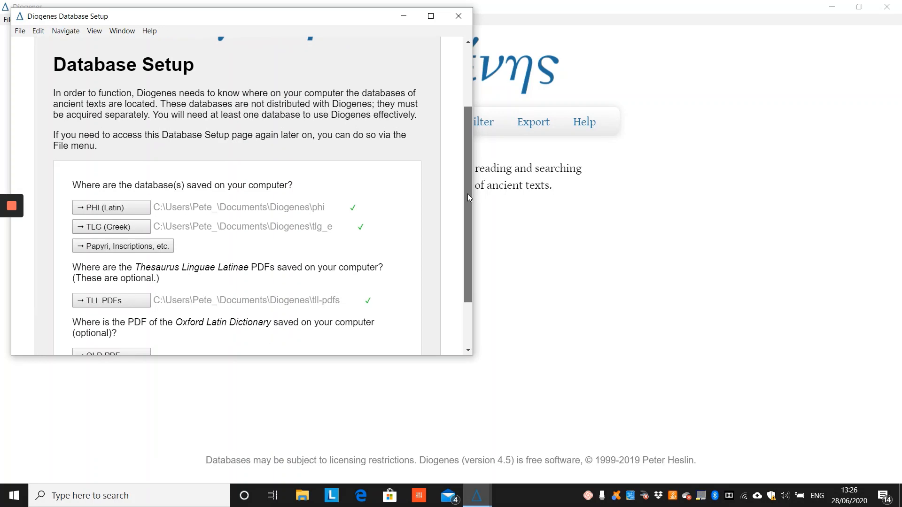
scroll("down", 3)
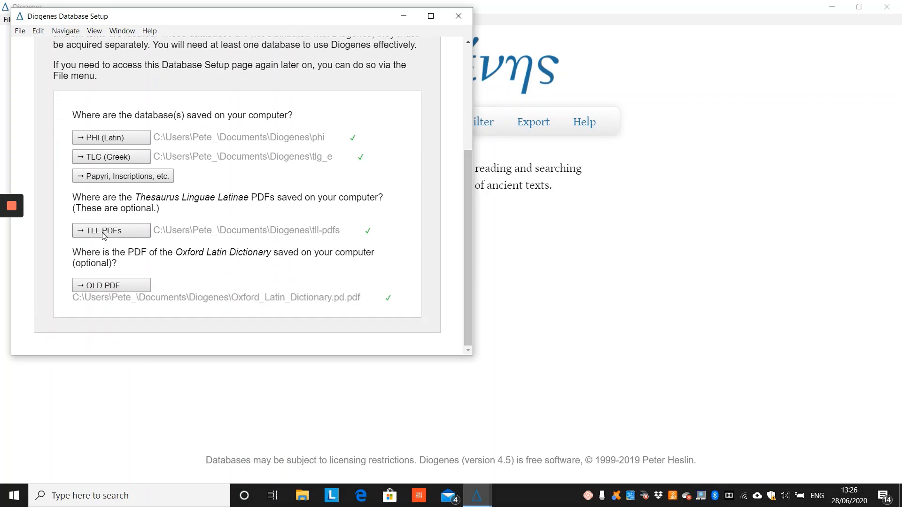
mouse_move(94, 239)
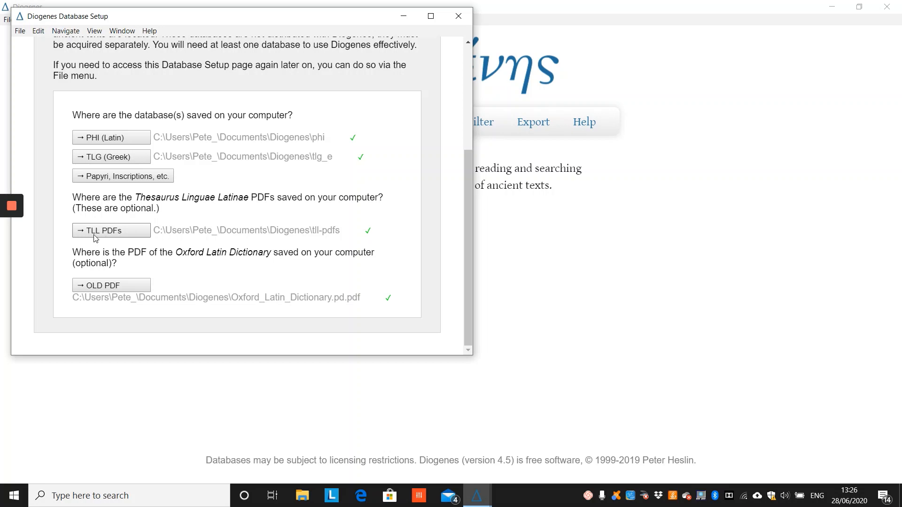
mouse_move(108, 238)
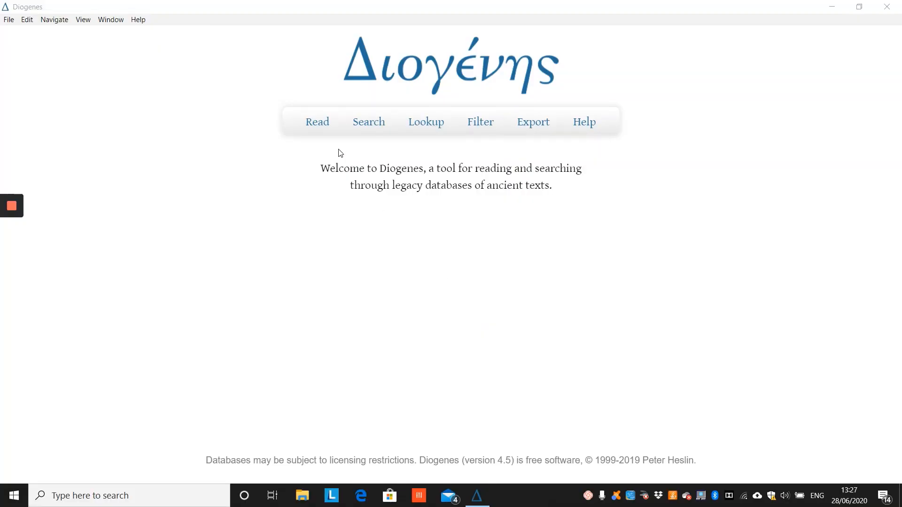
Step: Read Horace's Epodi from the PHI Latin Corpus at poem 11, scrolling to verse 11.17
left_click(316, 122)
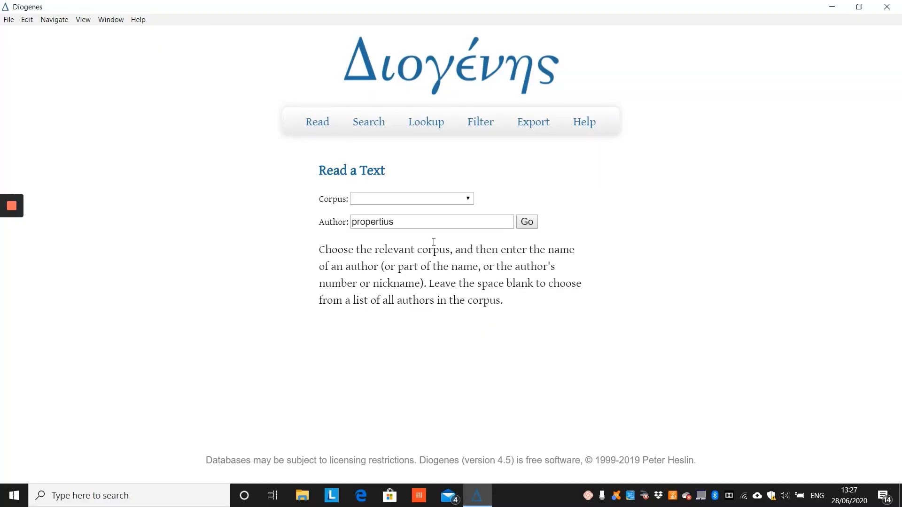
left_click(411, 198)
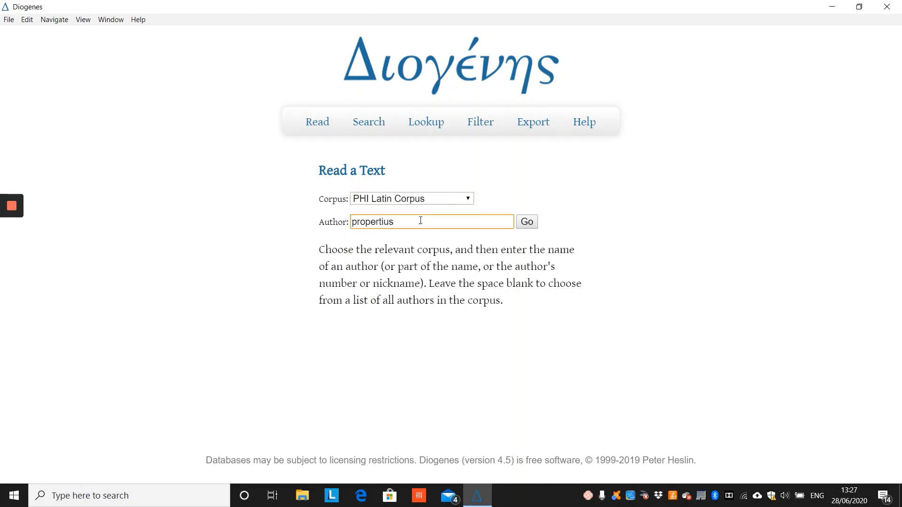
type("horace")
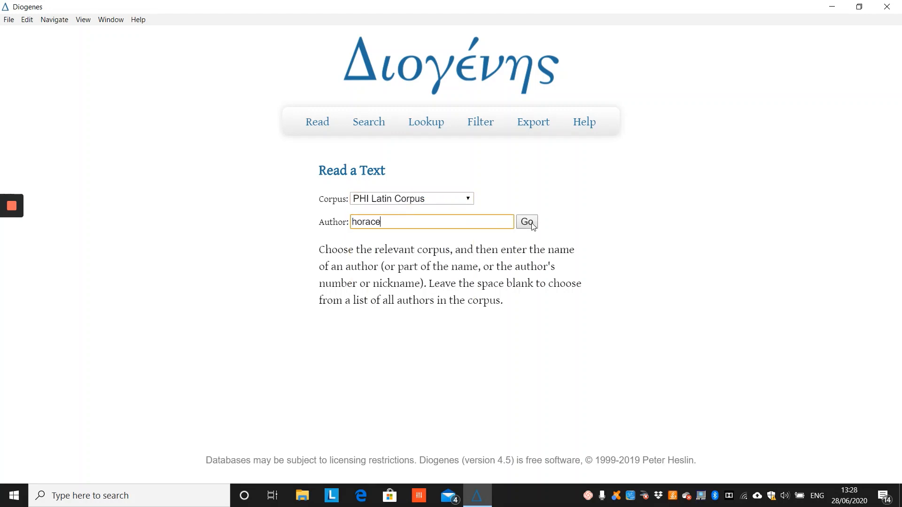
left_click(526, 222)
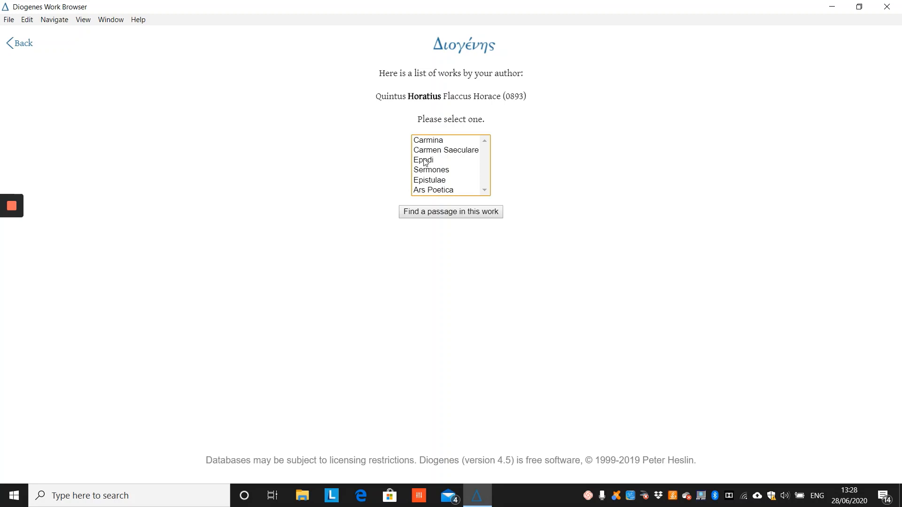
left_click(449, 211)
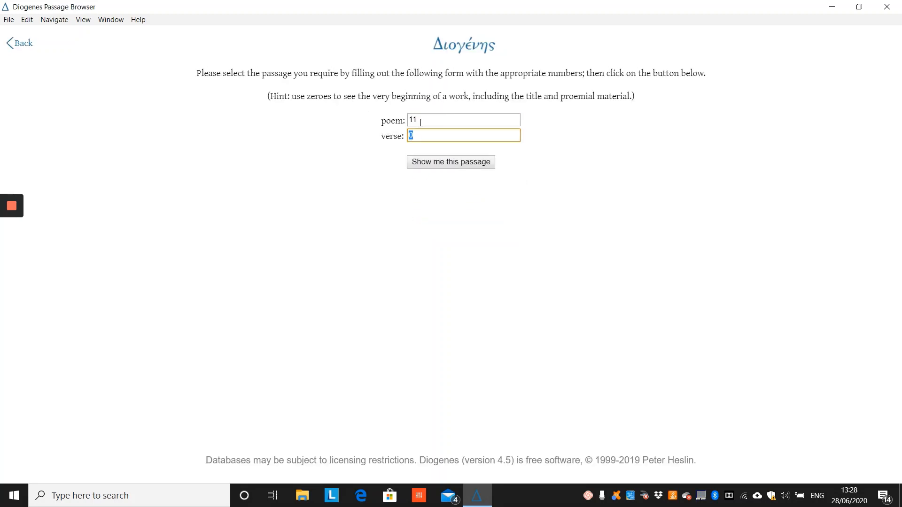
left_click(450, 162)
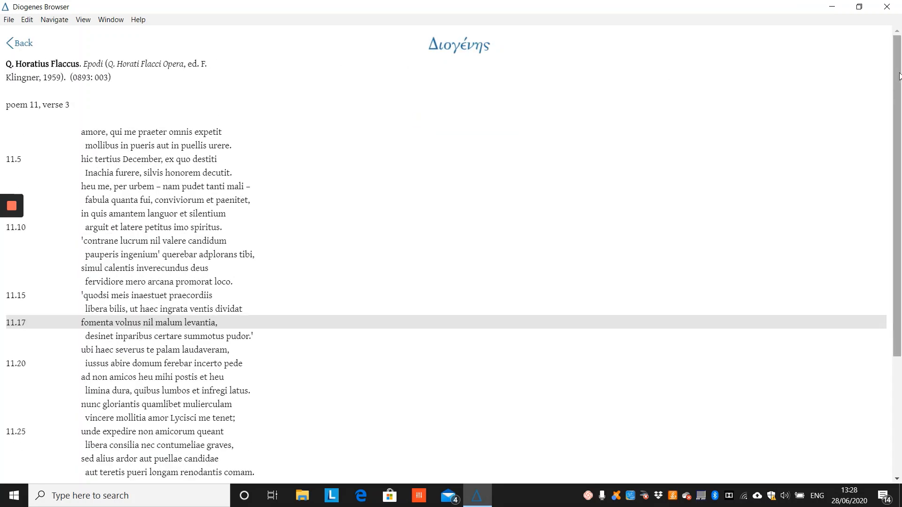
scroll("down", 3)
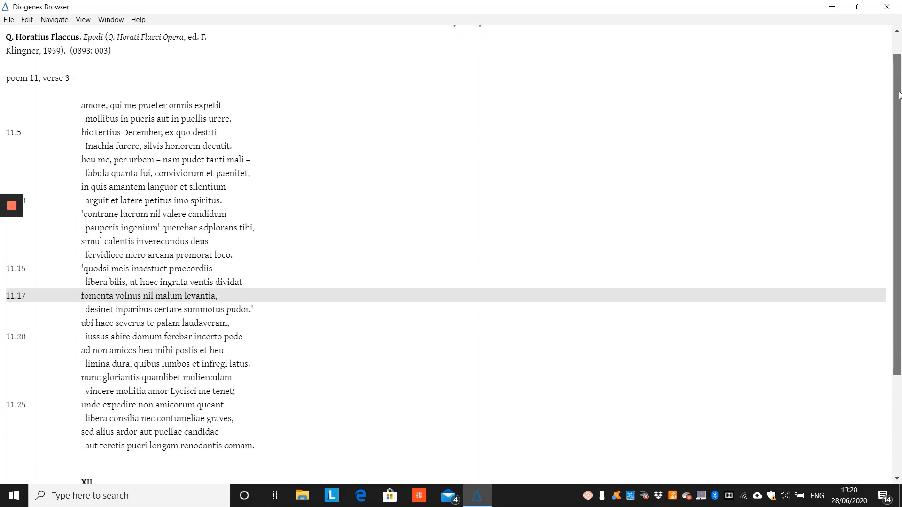
scroll("down", 3)
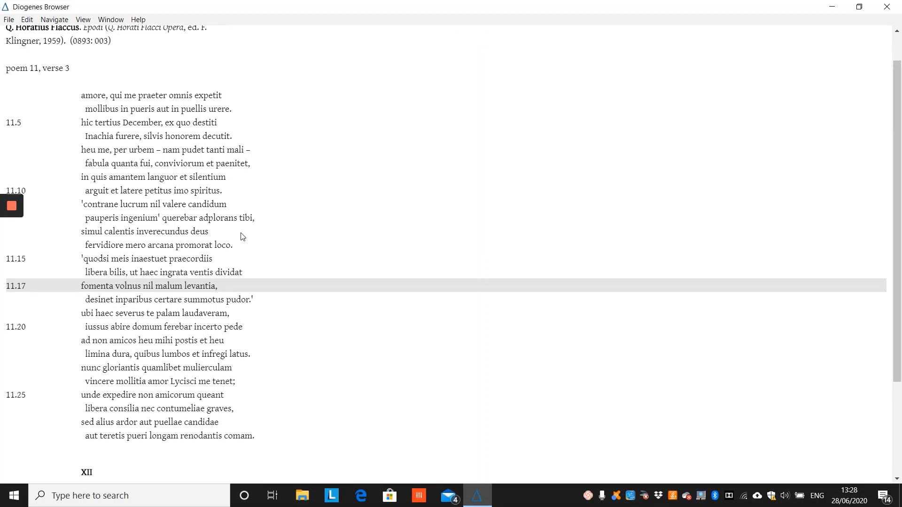
Step: Look up fomenta in line 11.17, showing Perseus analyses and Lewis-Short entries for fomento and fomentum
left_click(96, 285)
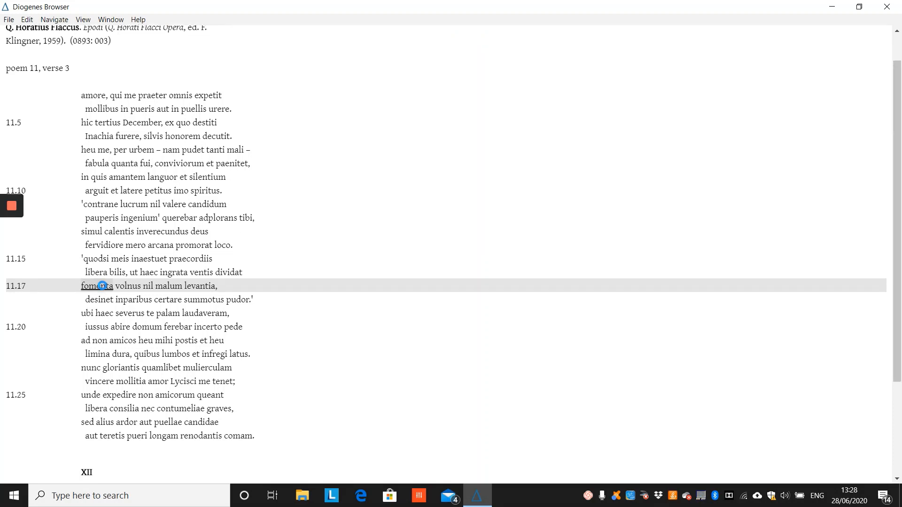
left_click(97, 285)
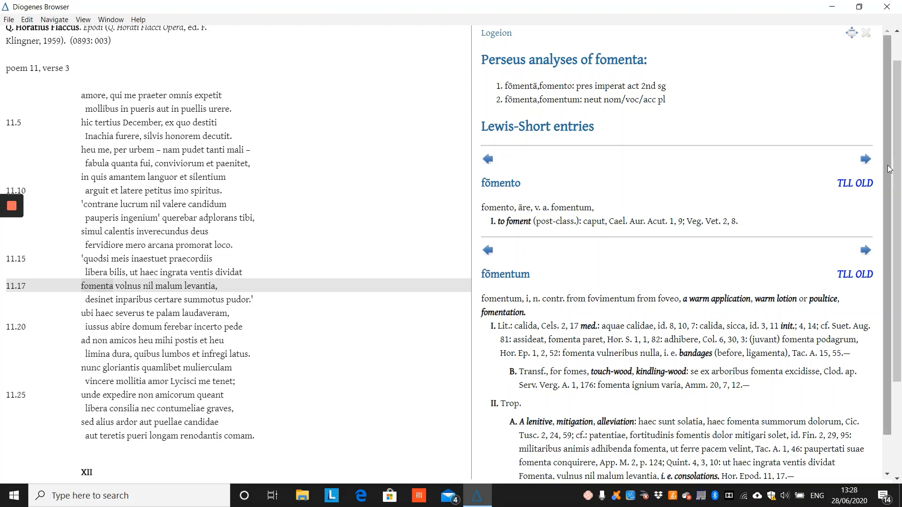
scroll("down", 3)
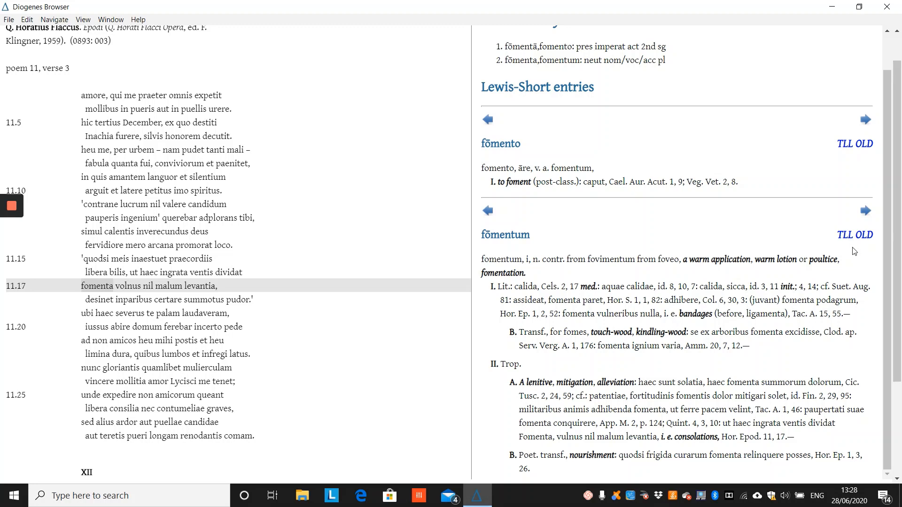
mouse_move(862, 235)
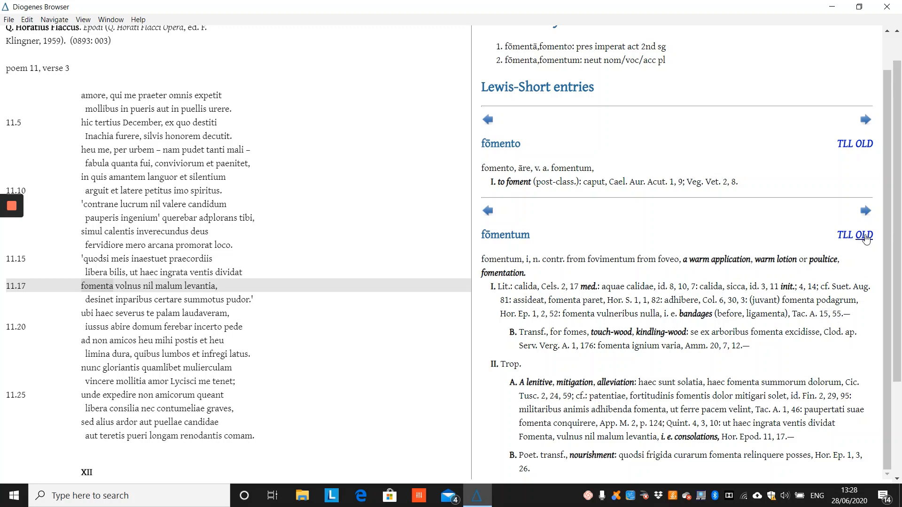
mouse_move(886, 255)
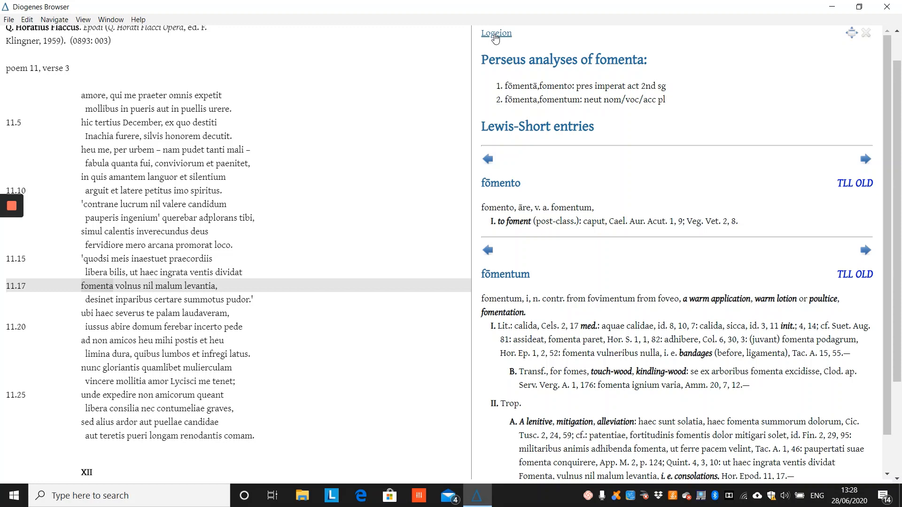
mouse_move(495, 39)
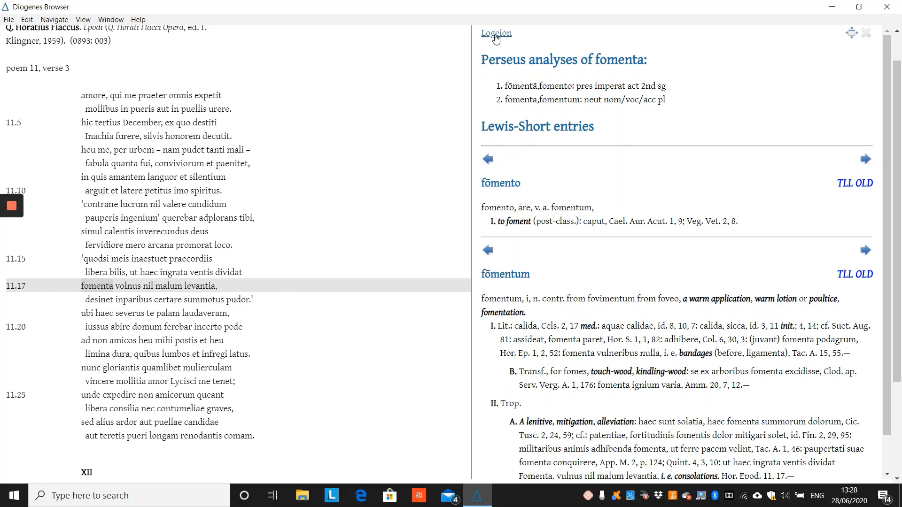
mouse_move(496, 37)
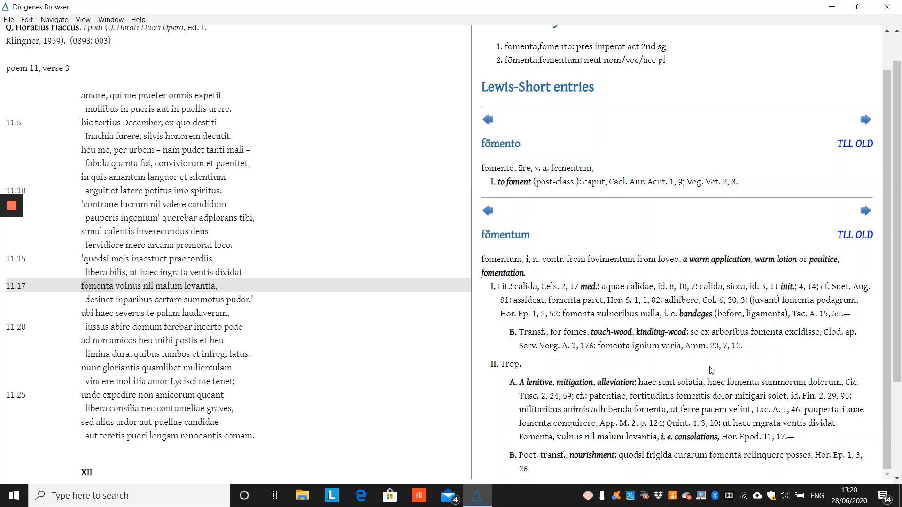
mouse_move(621, 361)
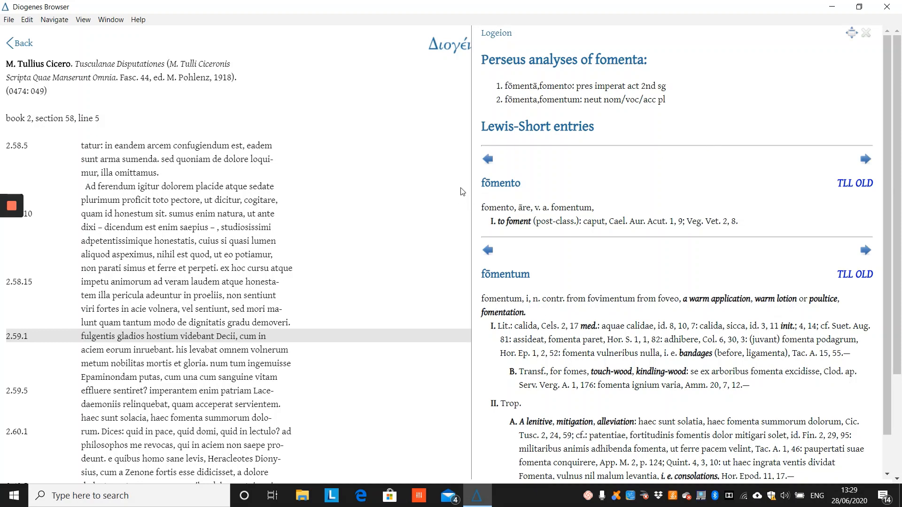
mouse_move(408, 340)
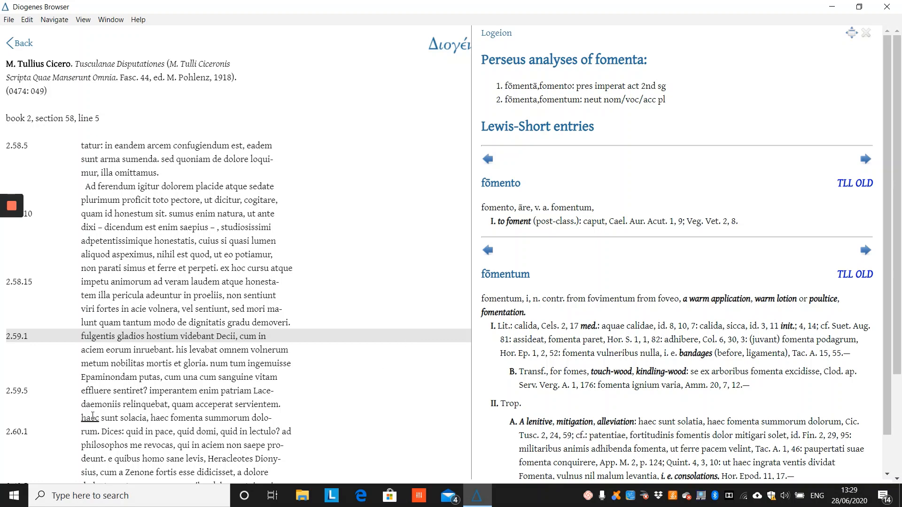
Step: Follow the Cic. Tusc. 2, 24, 59 citation in the fomentum entry to its passage
left_click_drag(81, 417, 99, 432)
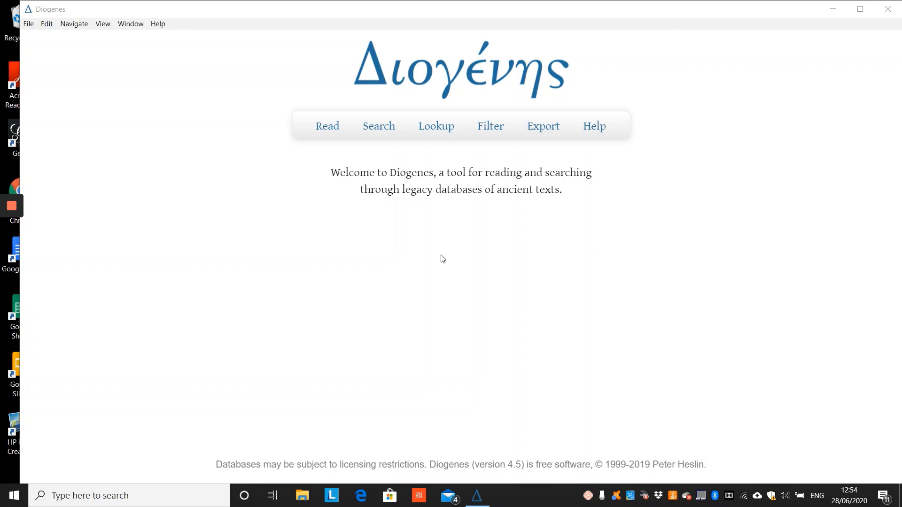
mouse_move(480, 161)
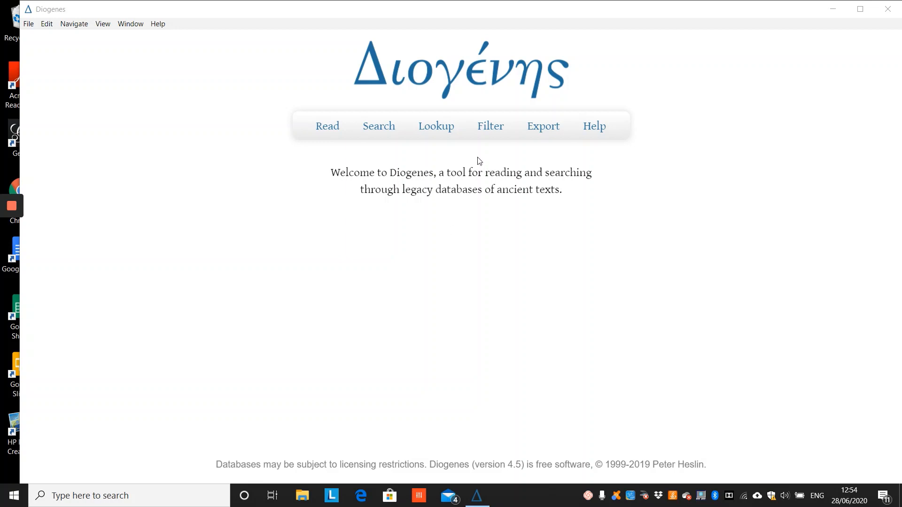
Step: Go to Create and Manage Subsets and select the existing Ovid filter for modification
left_click(489, 126)
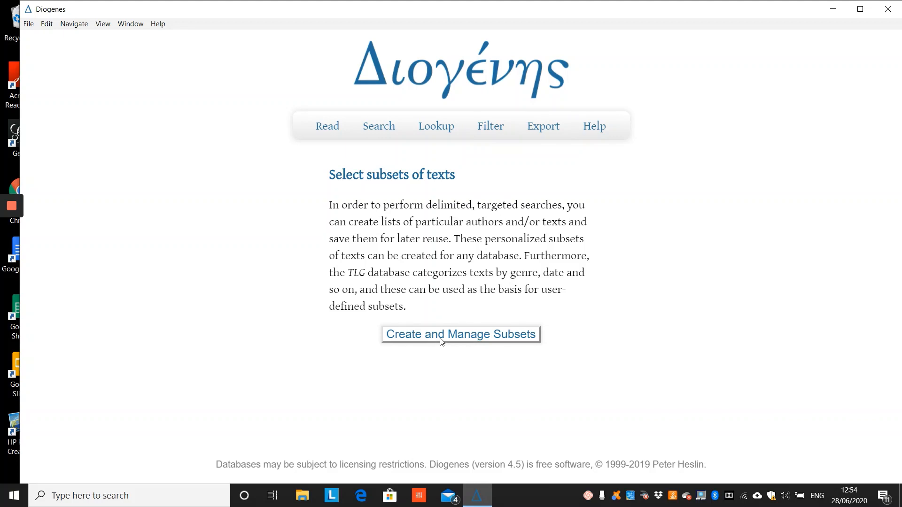
left_click(460, 334)
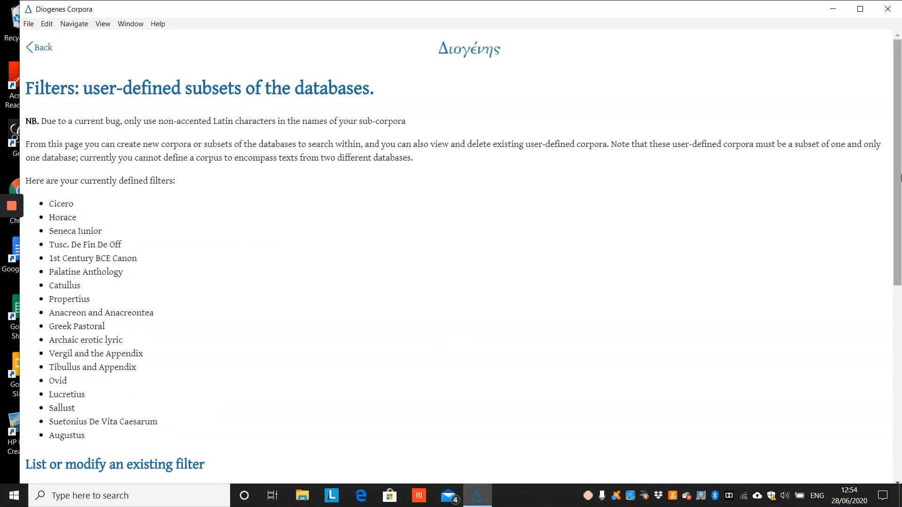
scroll("down", 3)
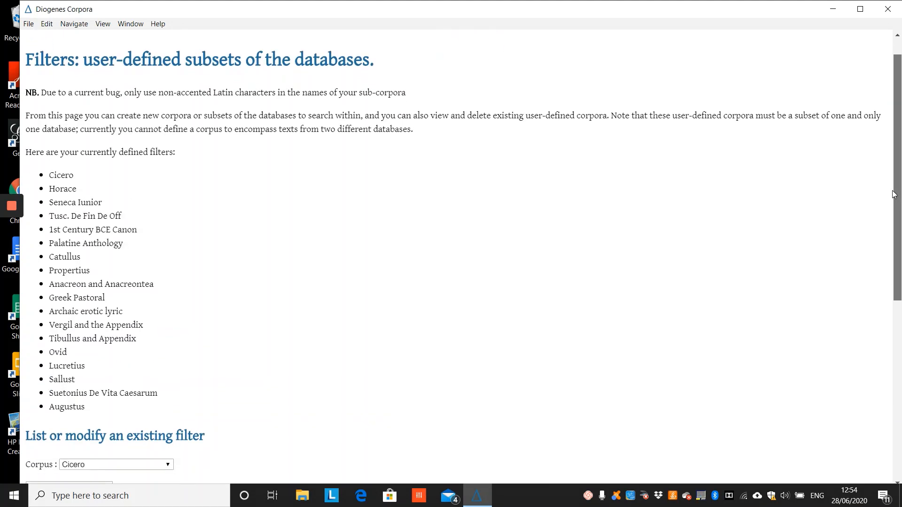
scroll("down", 3)
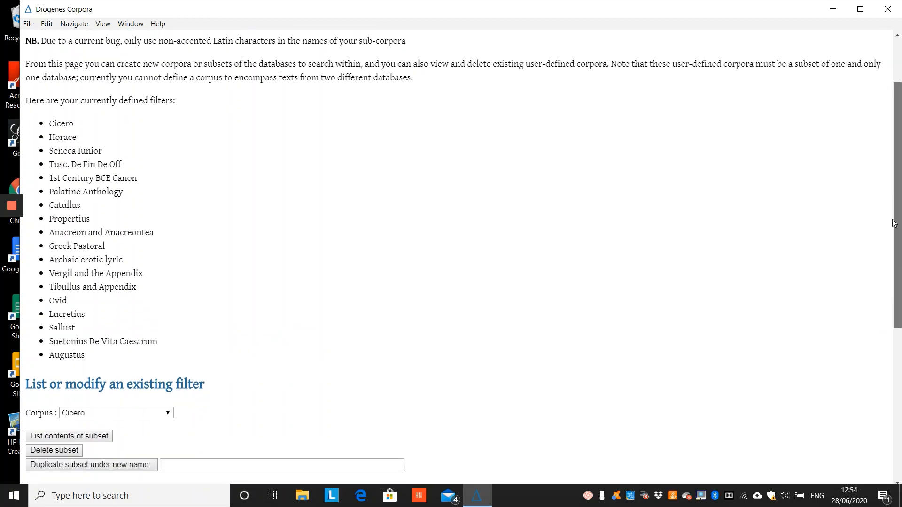
scroll("down", 3)
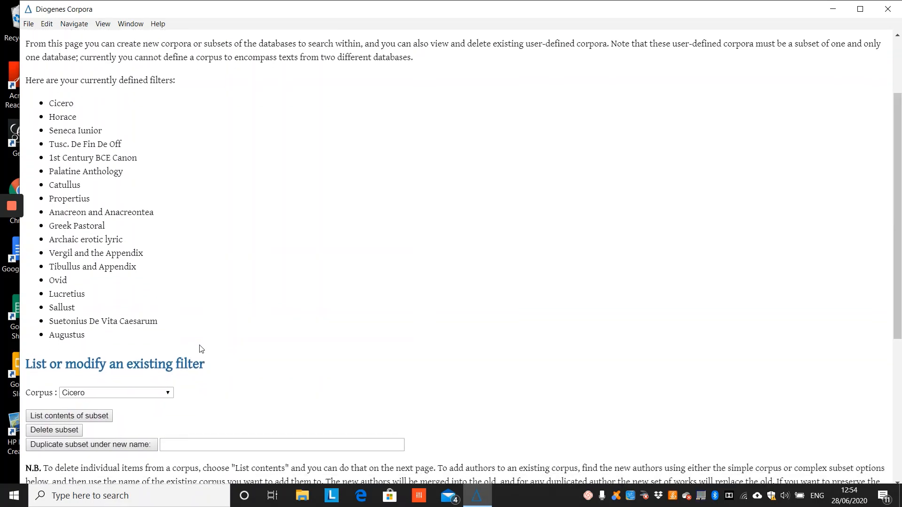
left_click(115, 393)
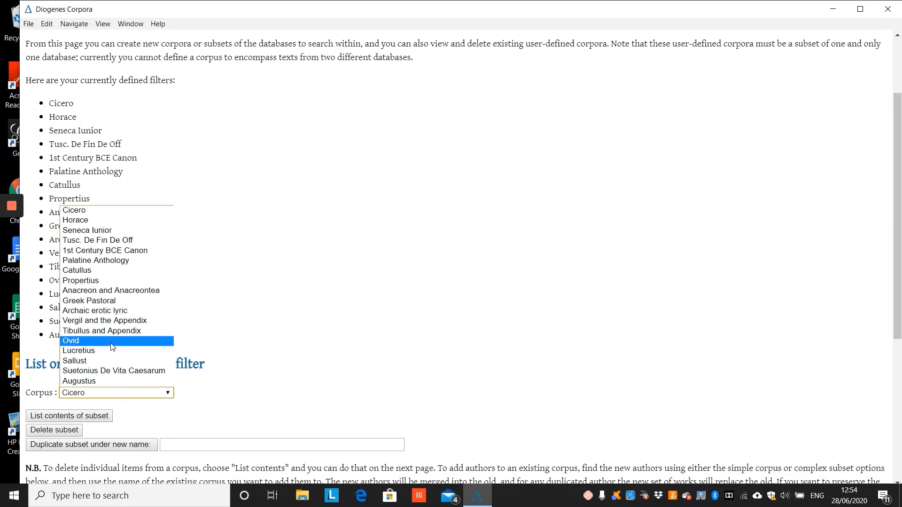
left_click(71, 340)
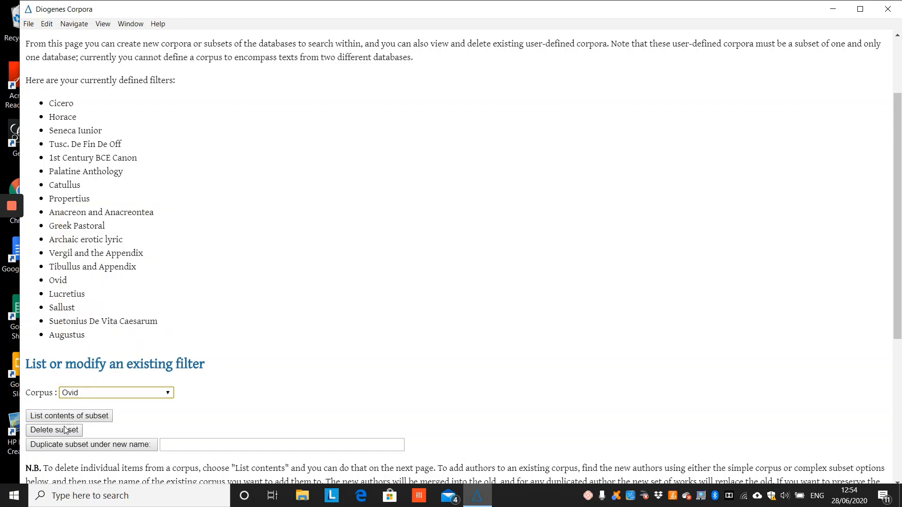
mouse_move(400, 372)
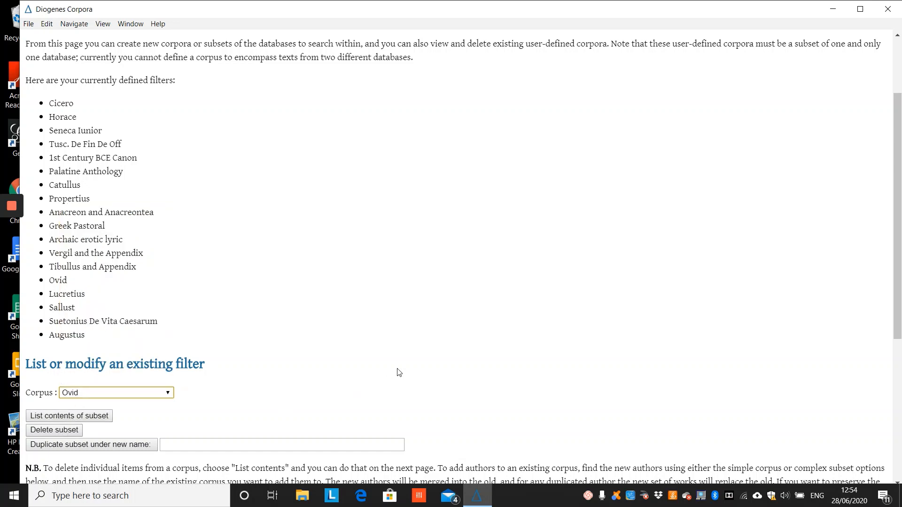
Step: Define a new filter with author name ovid in the PHI Latin Corpus database
scroll("down", 3)
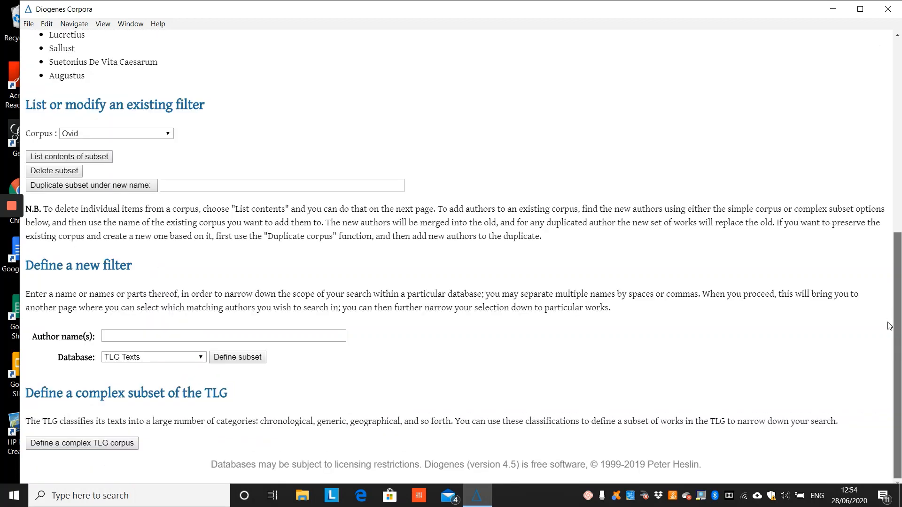
left_click(224, 335)
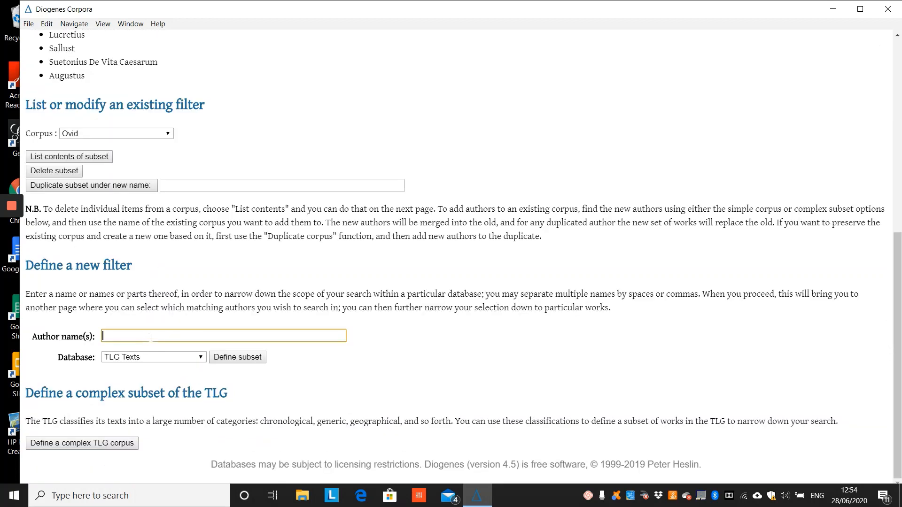
type("ovid")
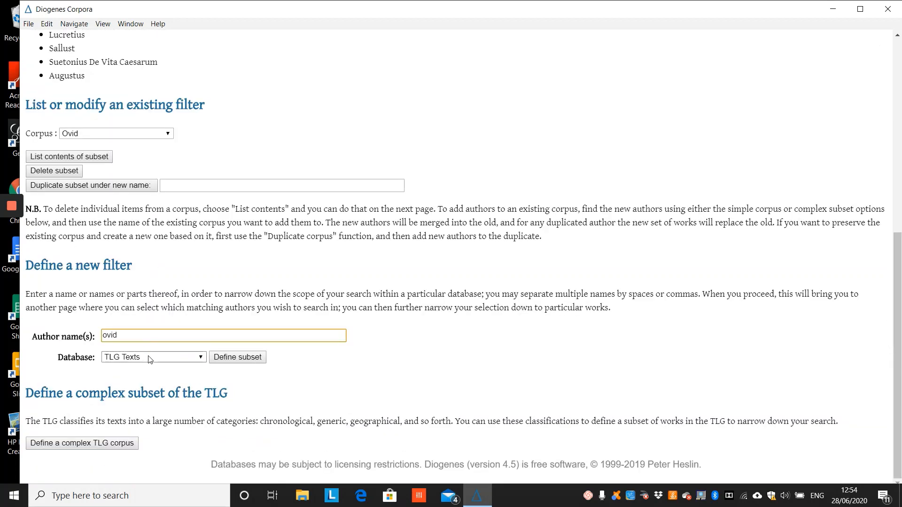
left_click(152, 356)
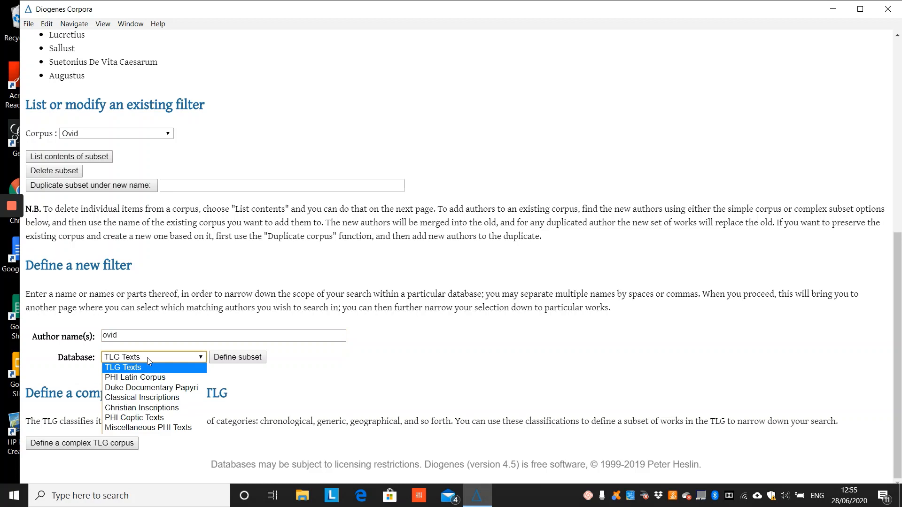
mouse_move(146, 377)
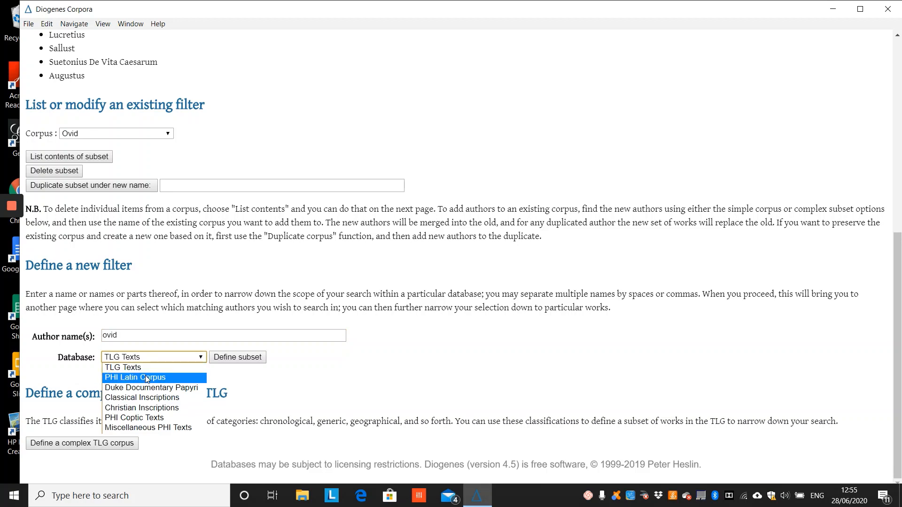
left_click(135, 377)
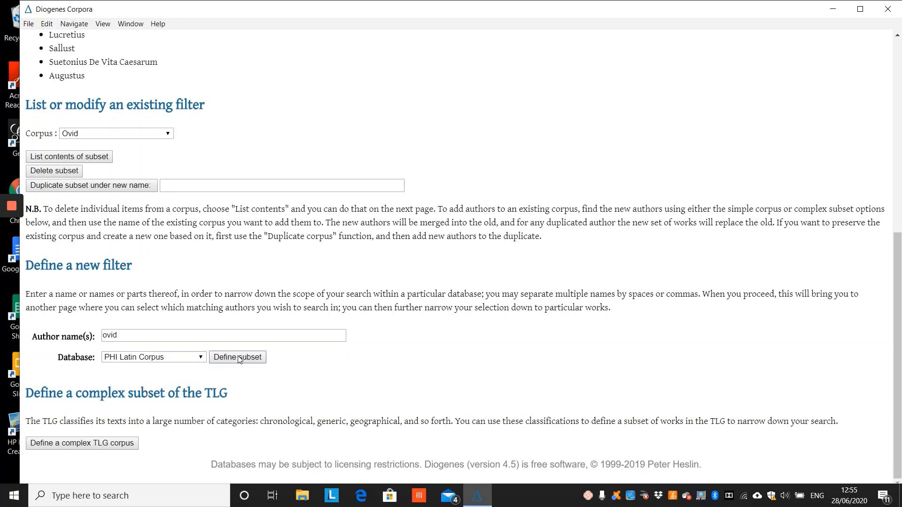
Step: List matching authors, tick Publius Ovidius Naso and choose to narrow down to particular works
left_click(237, 357)
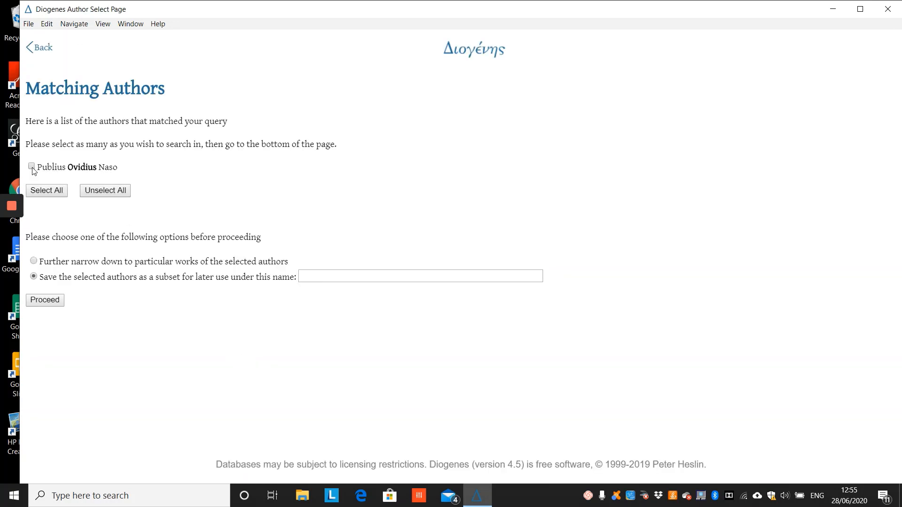
left_click(32, 167)
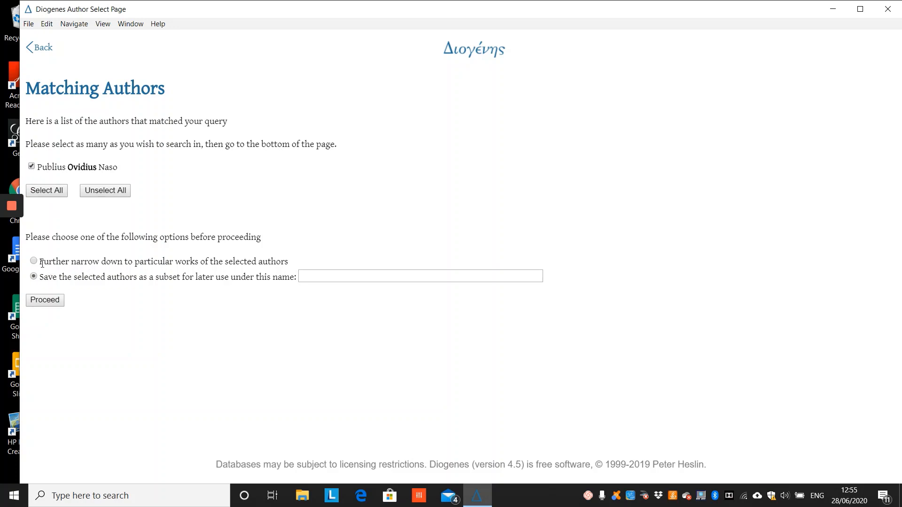
left_click(34, 261)
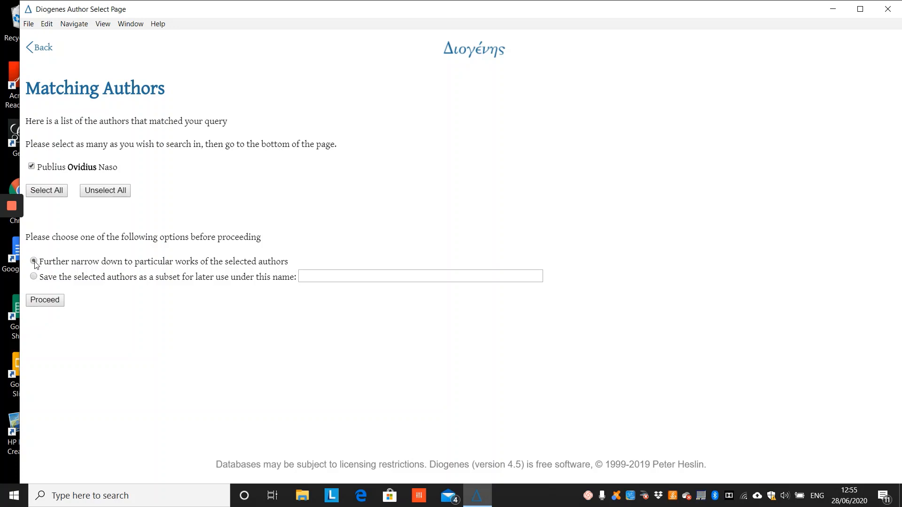
left_click(34, 260)
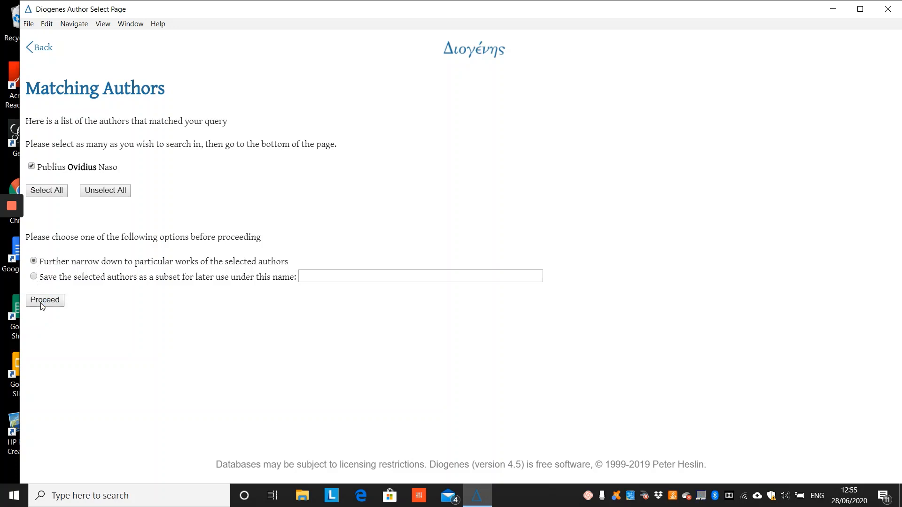
Step: Proceed to Ovid's works and tick Amores, Epistulae (vel Heroides) and Remedia Amoris
left_click(45, 300)
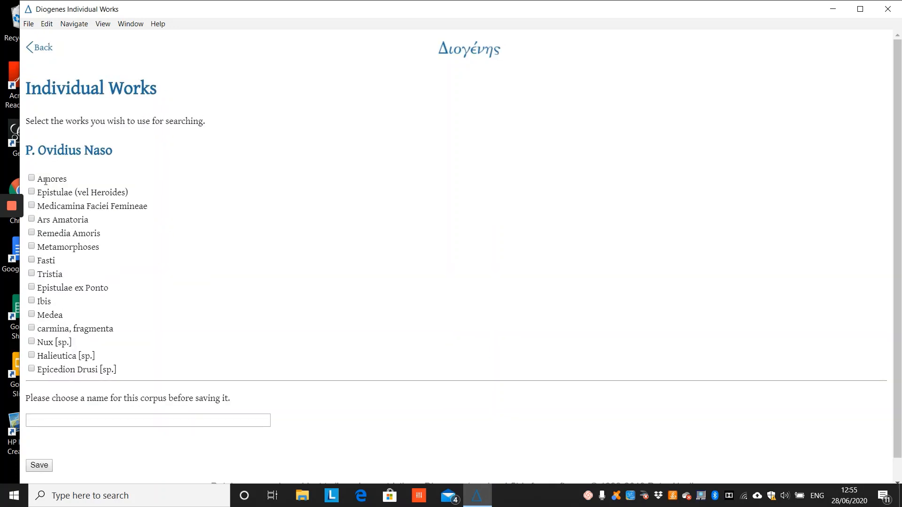
left_click(31, 177)
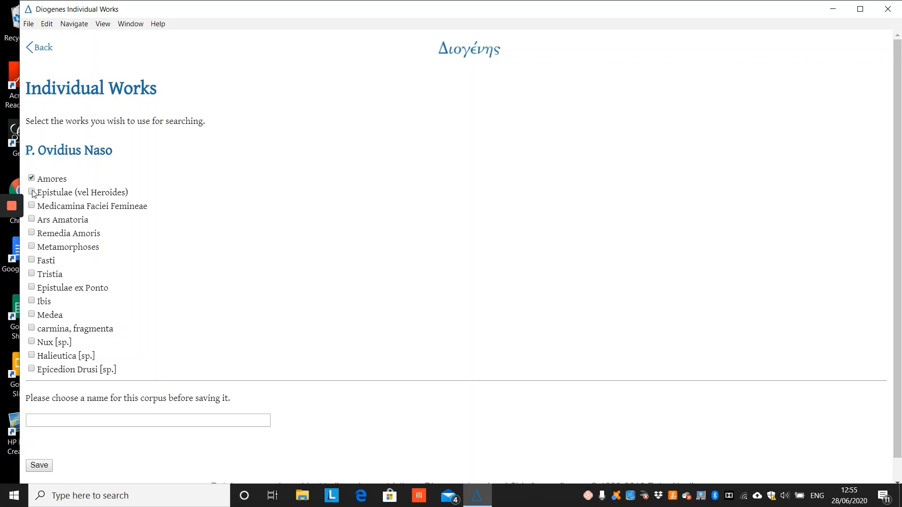
left_click(31, 192)
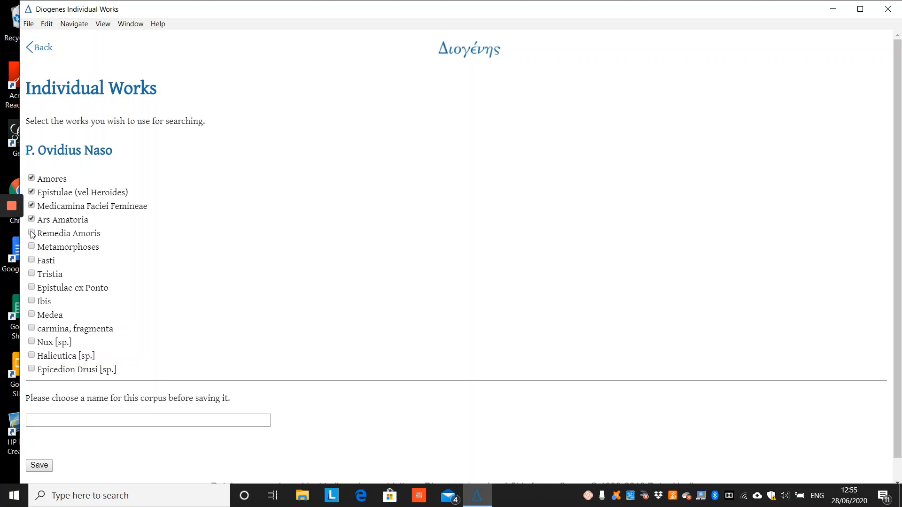
left_click(32, 234)
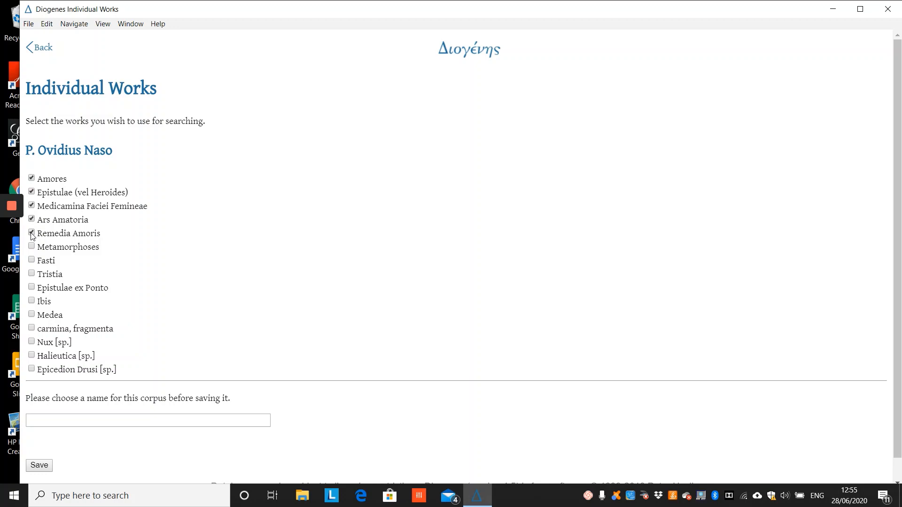
Step: Name the subset Ovid's Erotic Corpus and save it
left_click(147, 420)
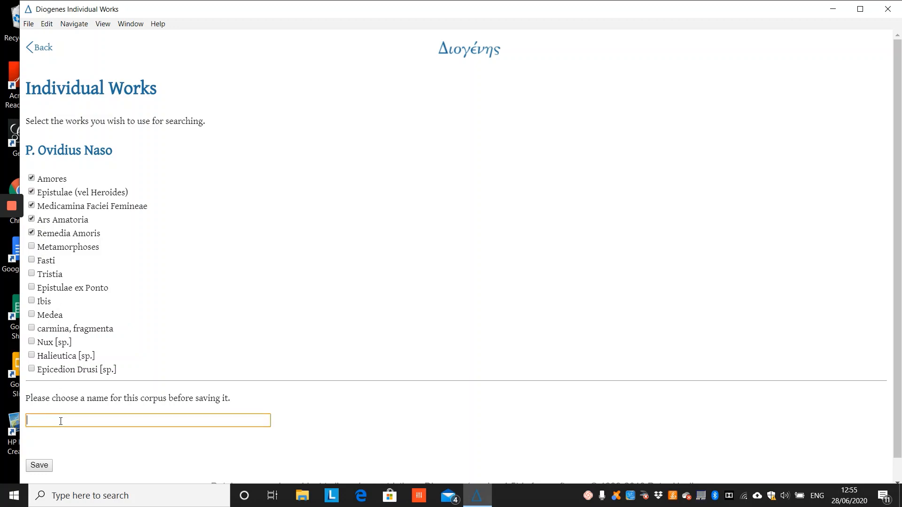
type("Ovid's")
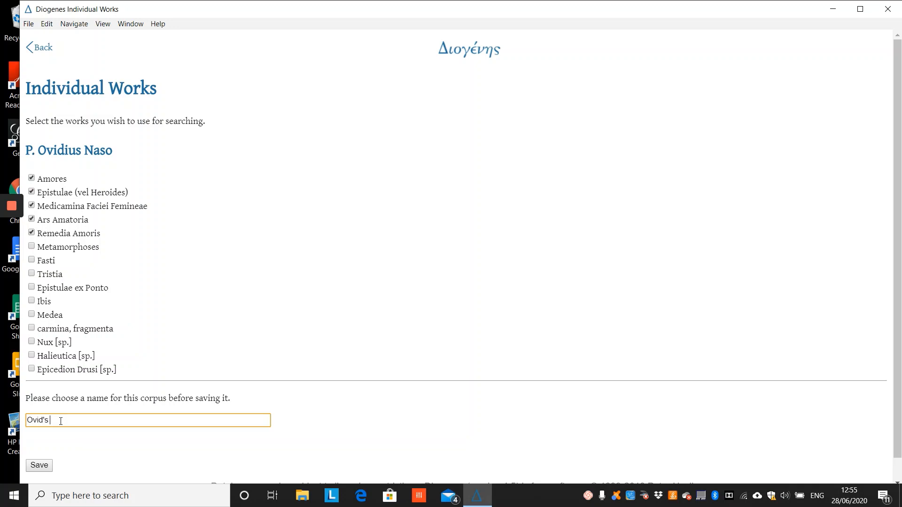
type("Erotic Corpus")
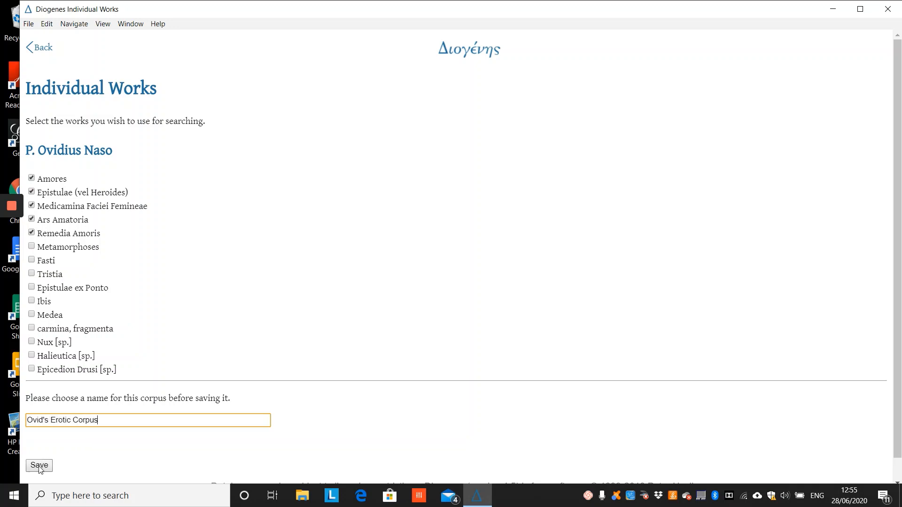
left_click(39, 465)
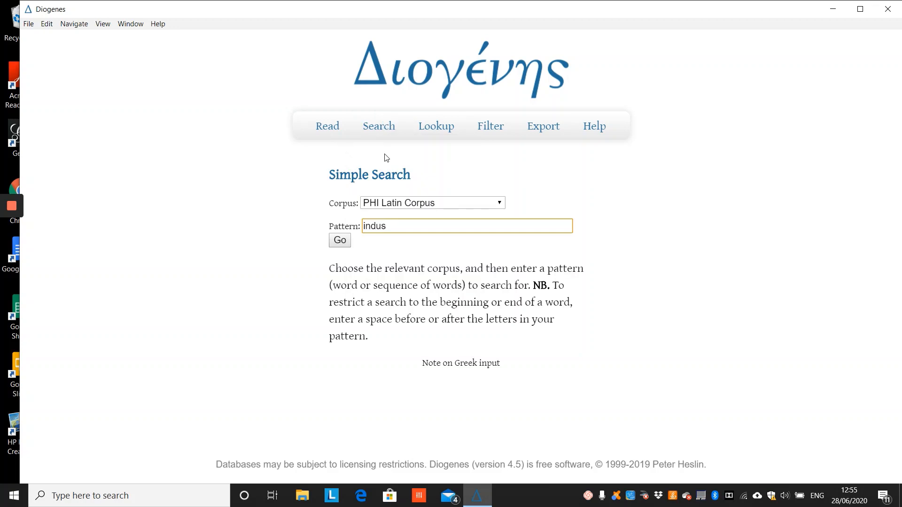
Step: Close the corpus dropdown on the simple search form and return to the welcome page
left_click(431, 203)
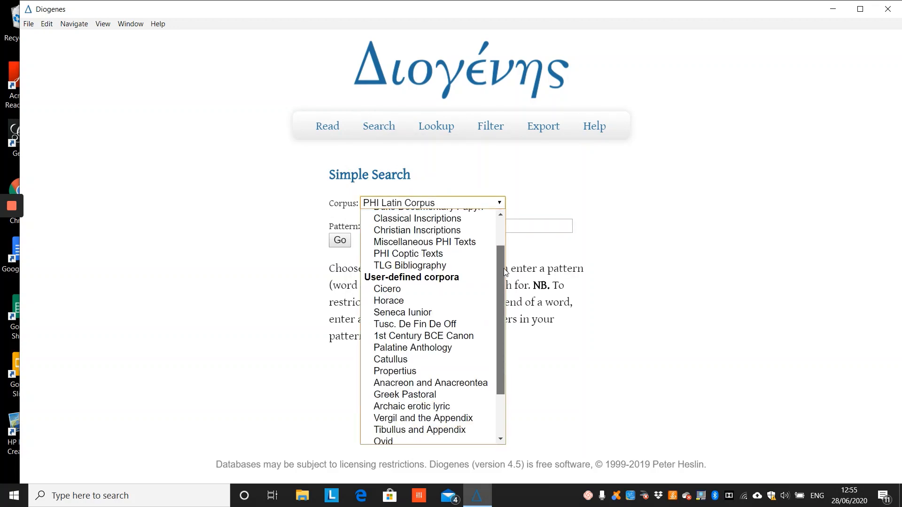
scroll("down", 3)
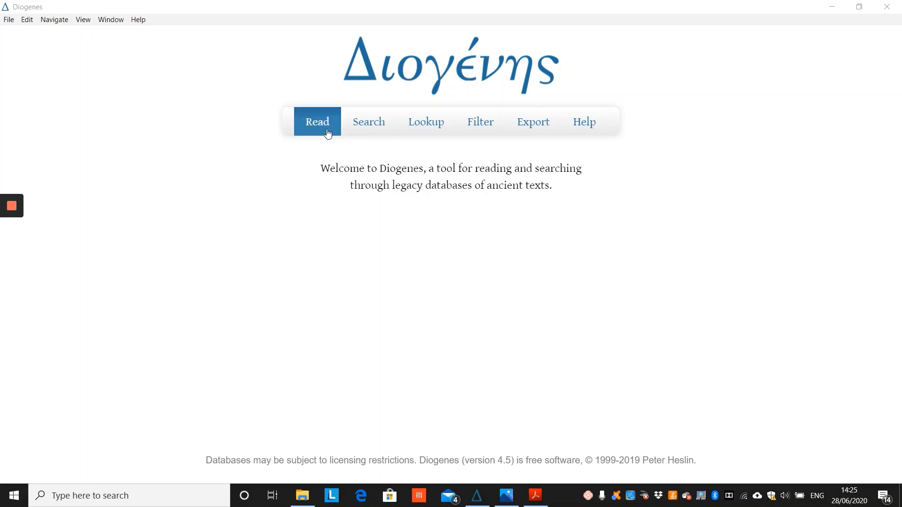
Step: Run a simple search for the pattern foment in the Horace corpus
left_click(368, 121)
type("amor")
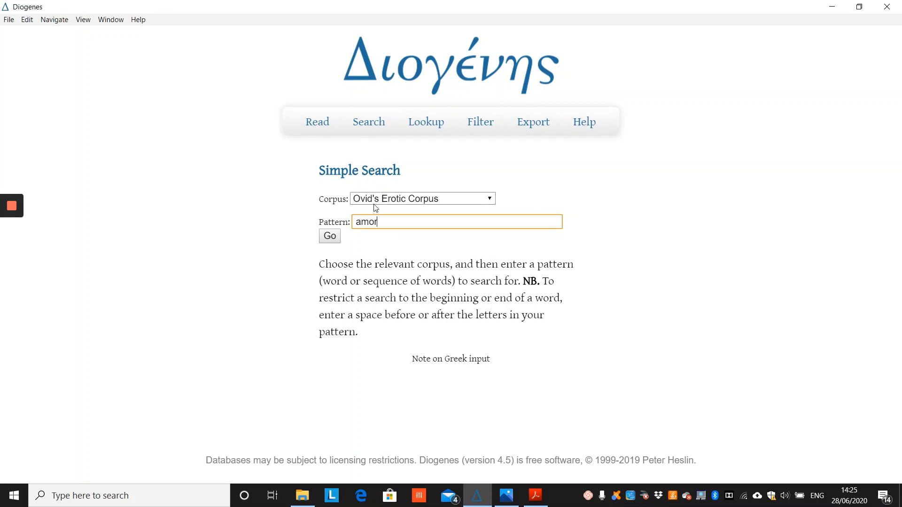
left_click(421, 198)
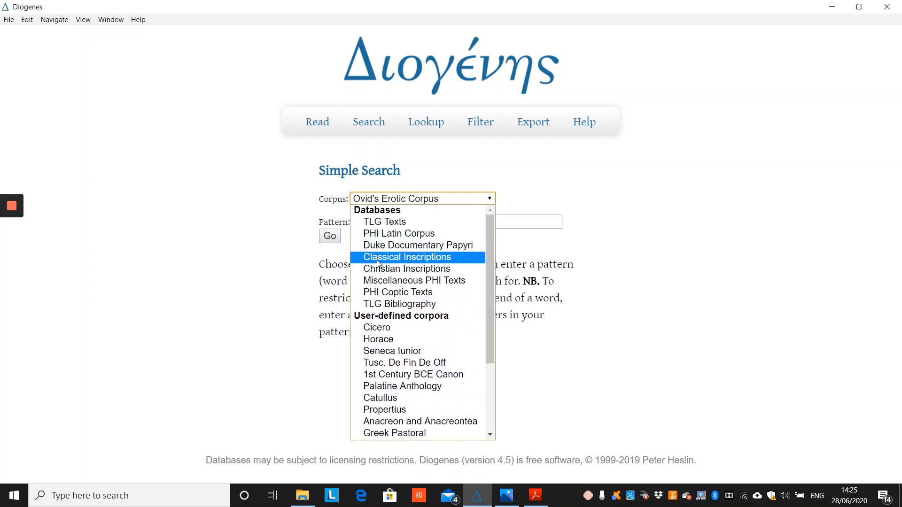
left_click(378, 340)
type("f")
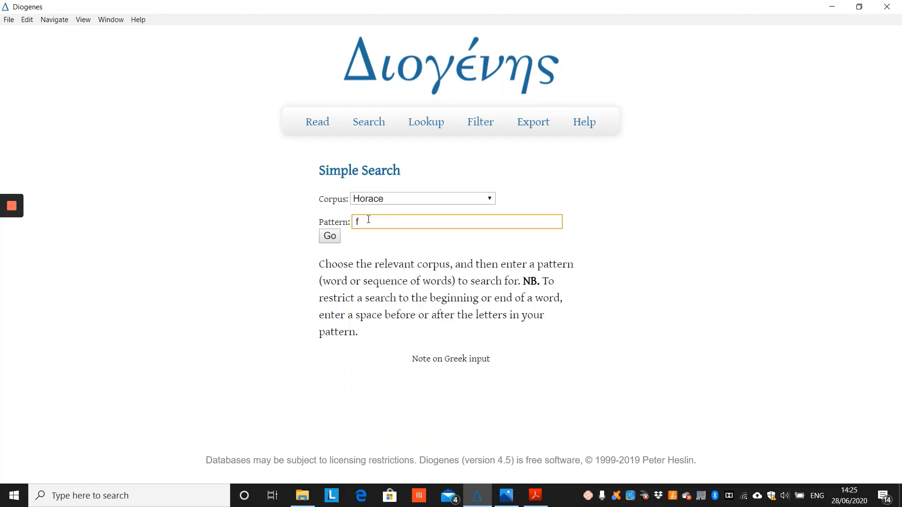
type("oment")
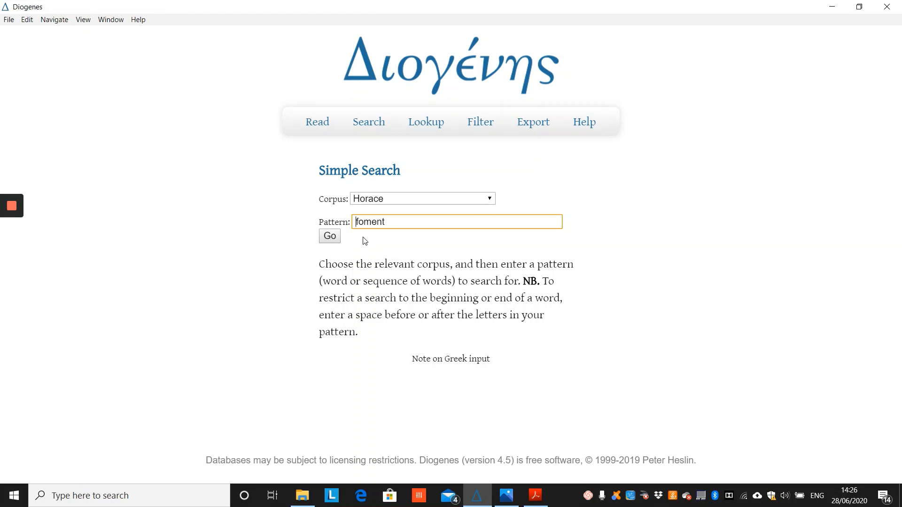
left_click(329, 236)
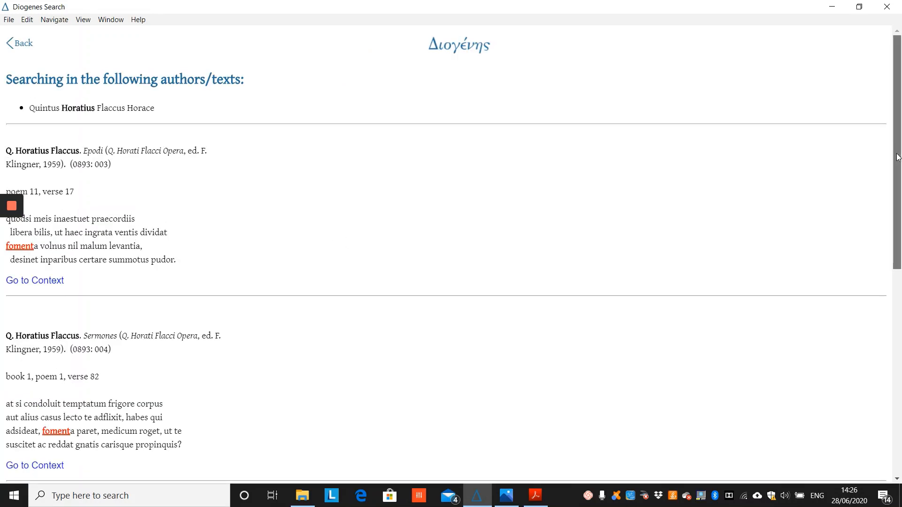
Step: Scroll through the Horace foment results, including Epistulae 1.2.52 and 1.3.26, then go back
scroll("down", 3)
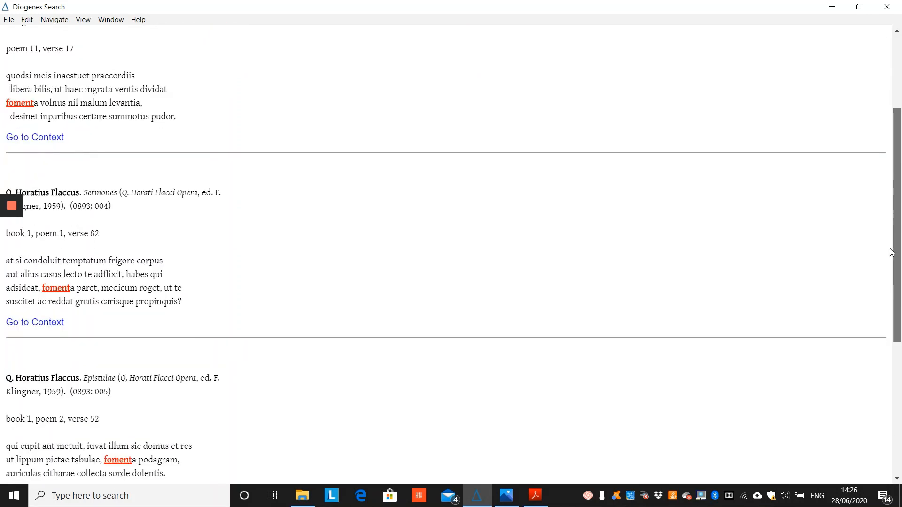
scroll("down", 3)
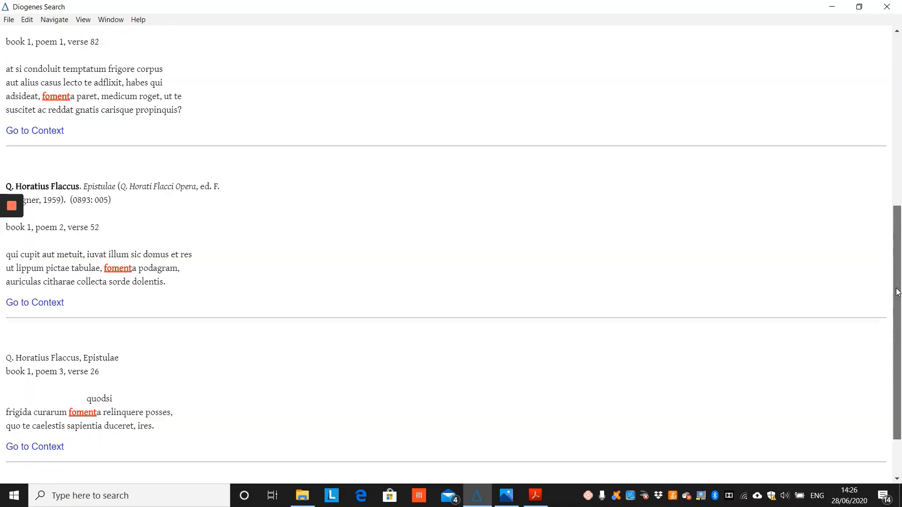
scroll("up", 3)
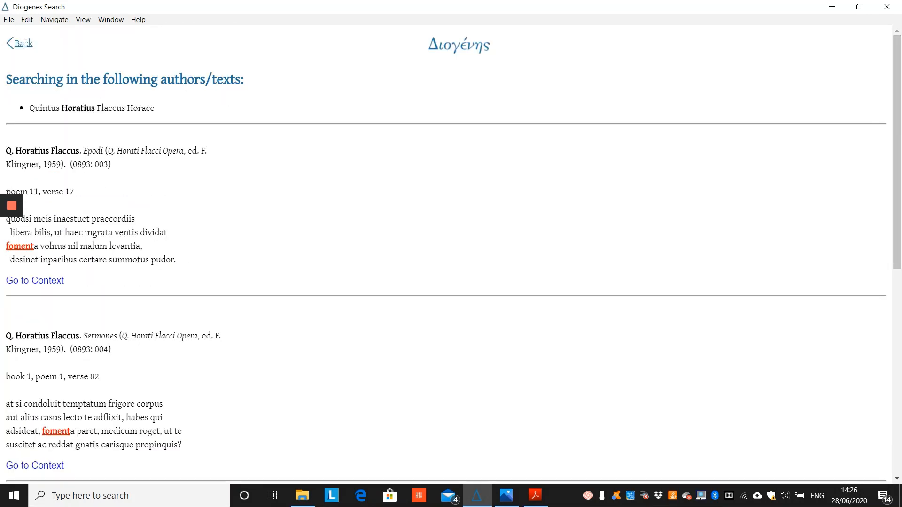
left_click(369, 121)
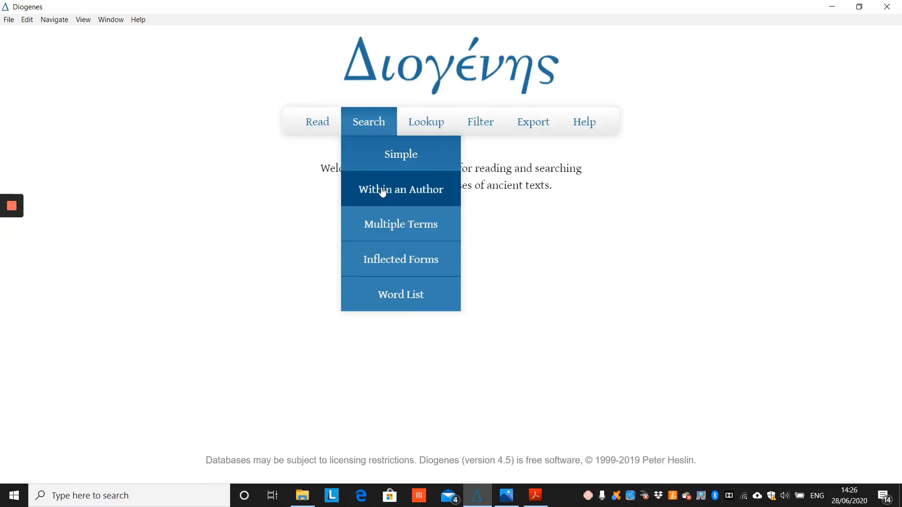
Step: Run a within-author search for foment in Propertius (PHI Latin Corpus), get no passages, and go back
left_click(400, 189)
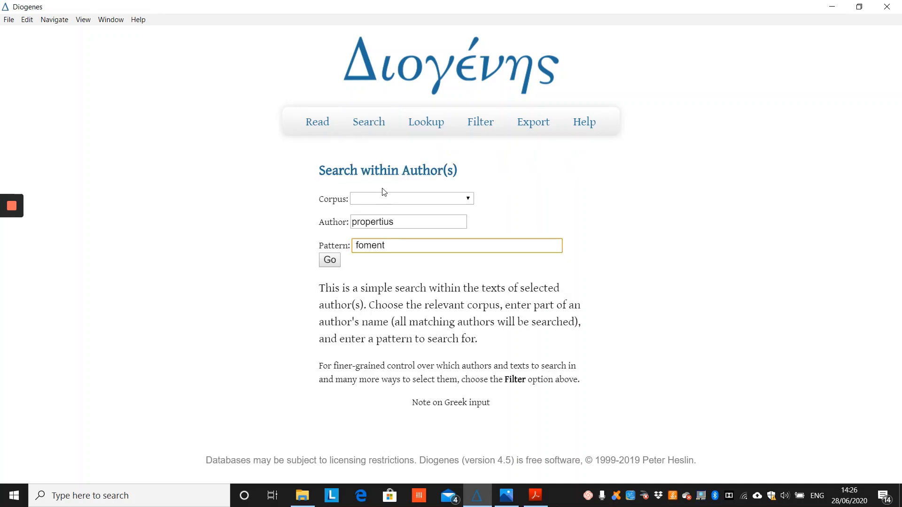
left_click(411, 198)
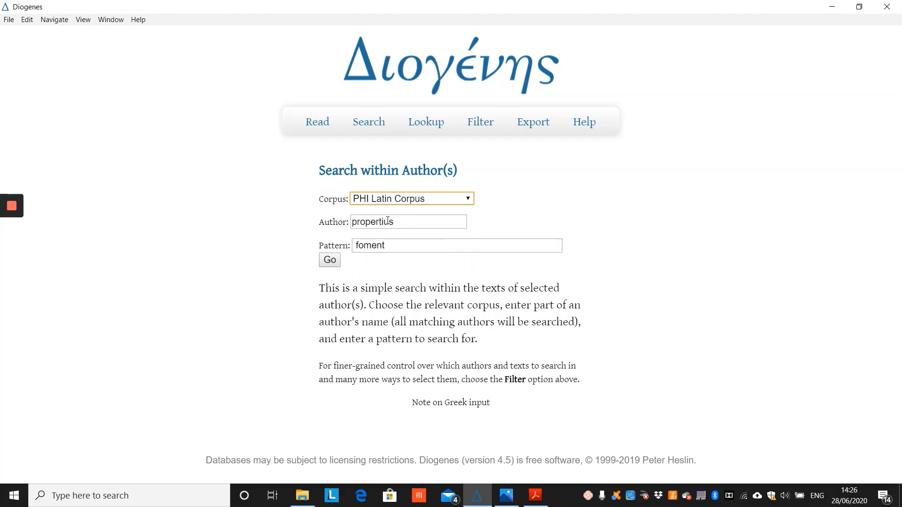
double_click(371, 221)
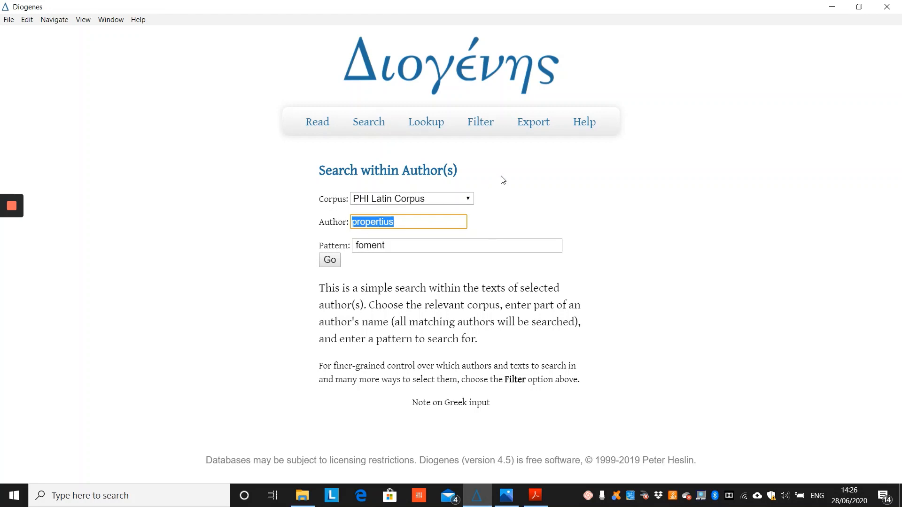
mouse_move(384, 216)
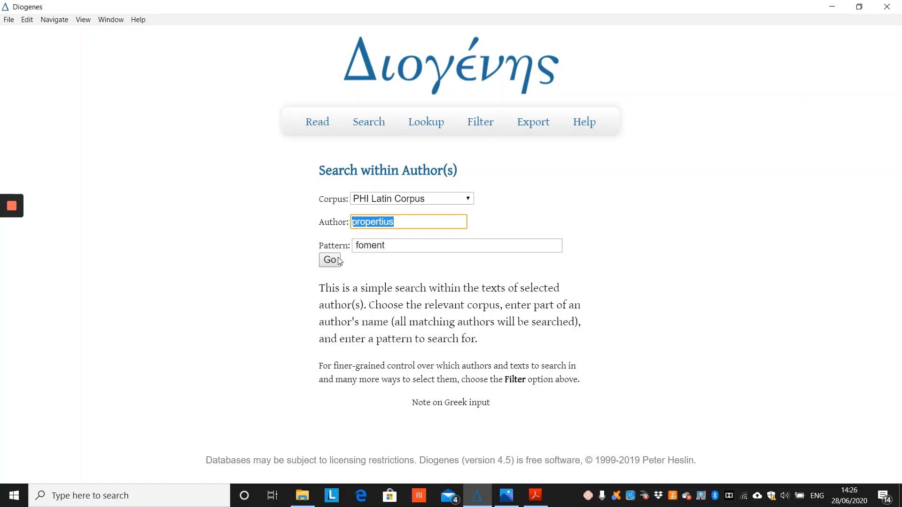
left_click(329, 260)
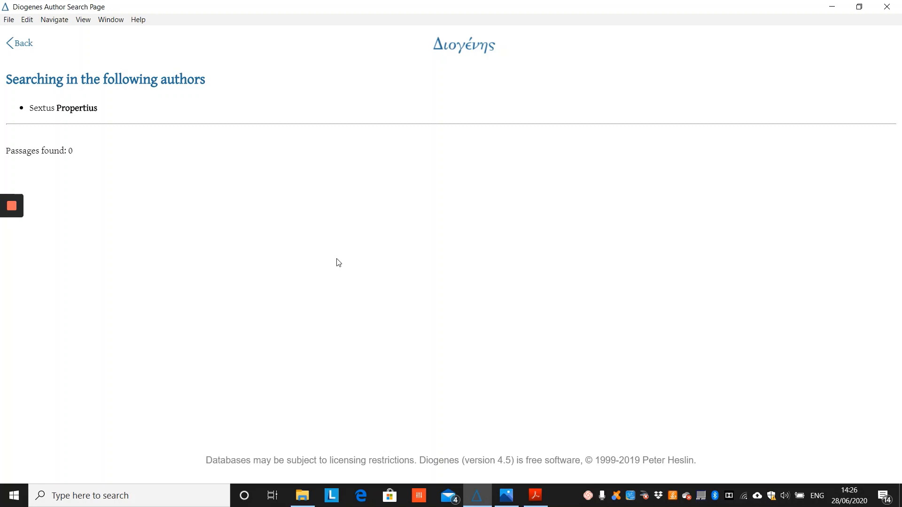
left_click(368, 121)
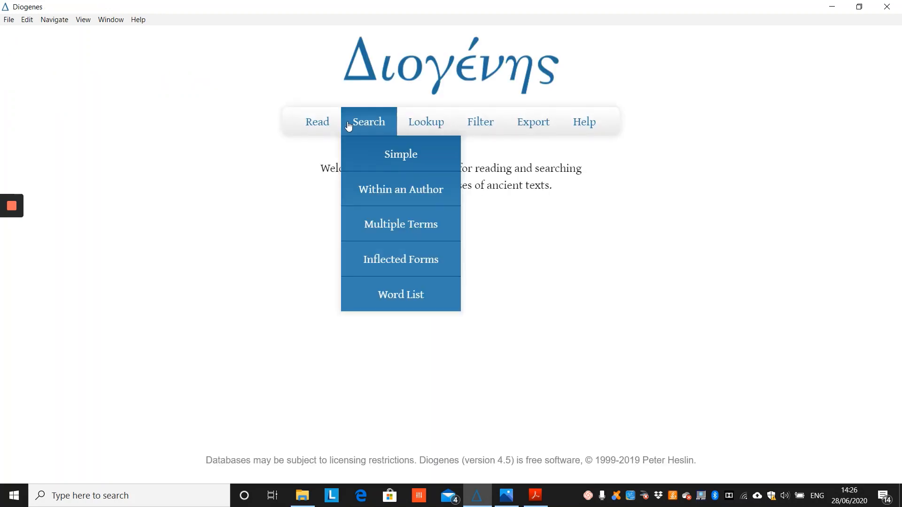
mouse_move(401, 224)
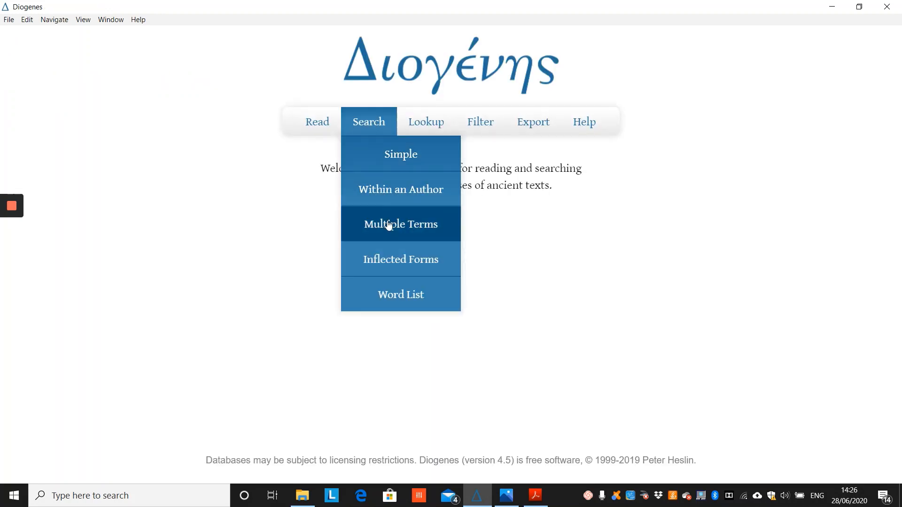
Step: Start a Multiple Terms search on Ovid's Erotic Corpus and begin entering sagitt
left_click(400, 224)
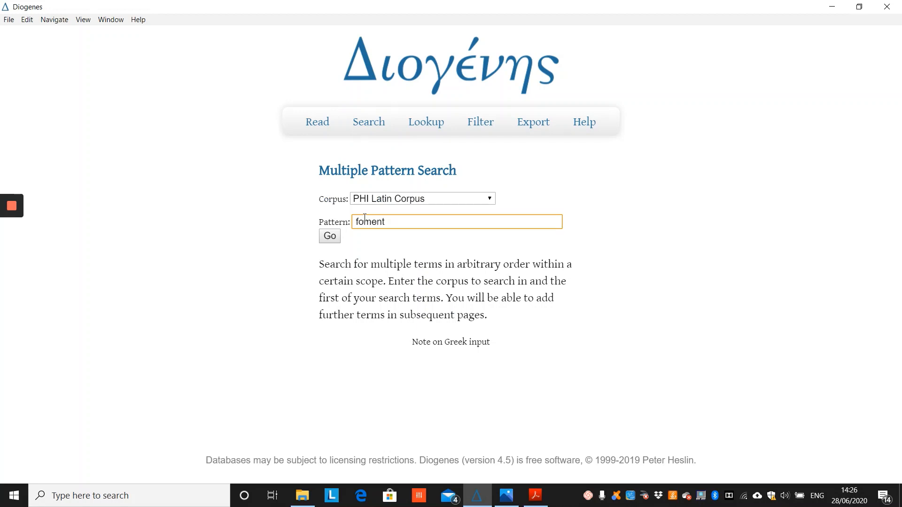
left_click(422, 198)
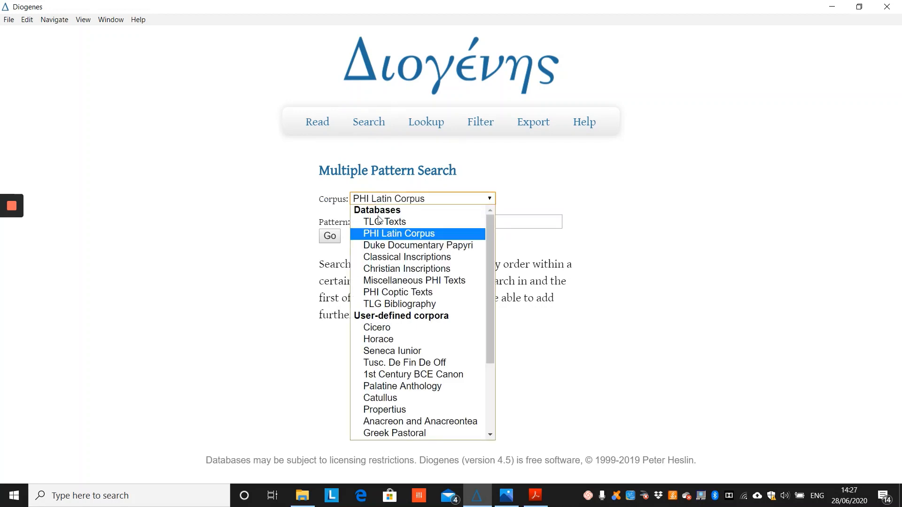
scroll("down", 3)
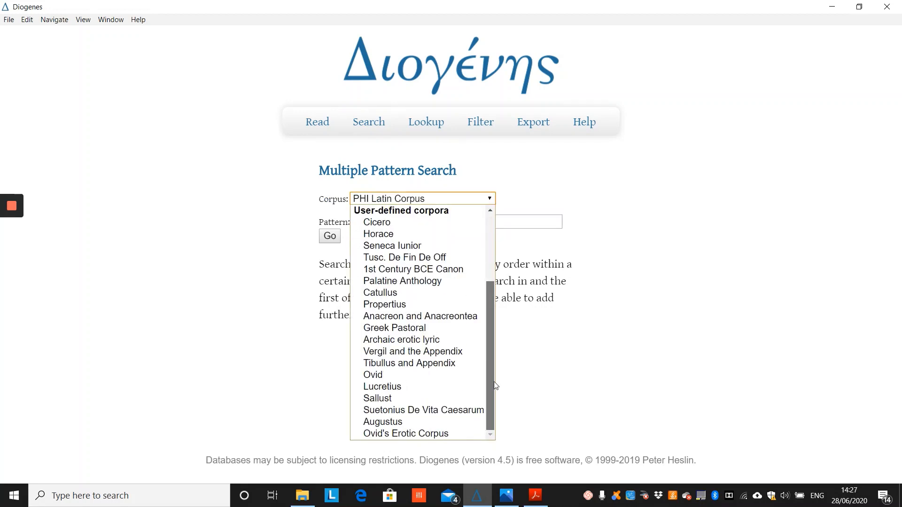
left_click(405, 433)
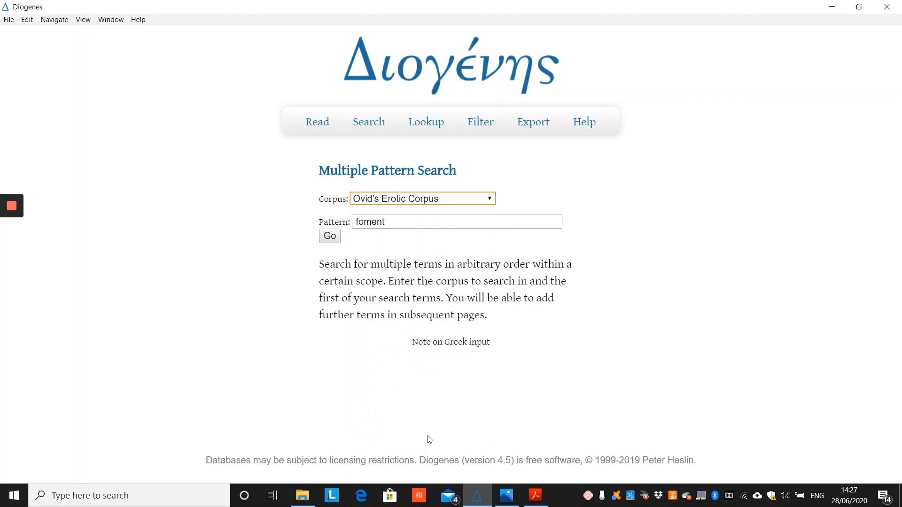
mouse_move(393, 220)
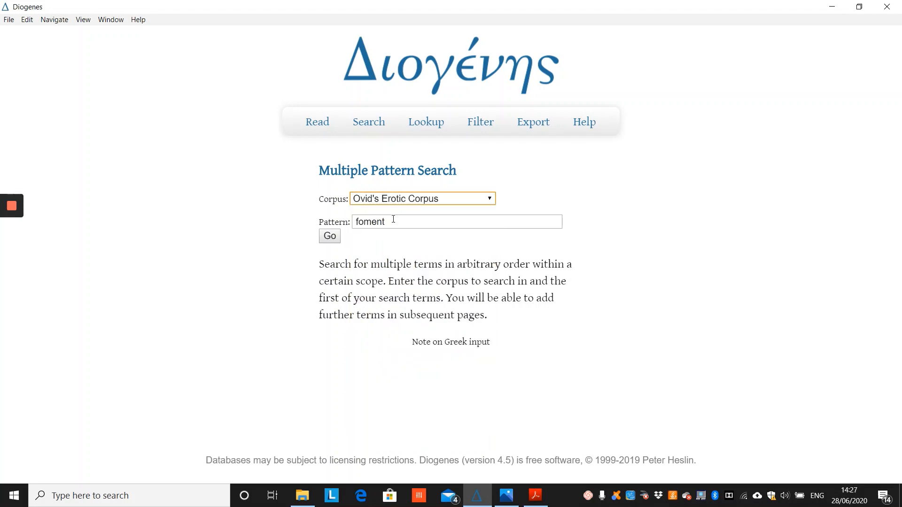
type("sagitt")
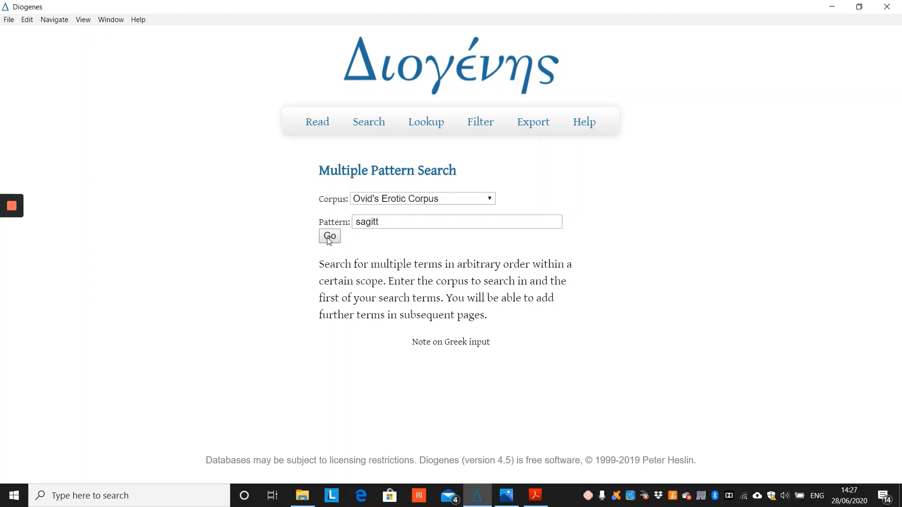
Step: Submit sagitt and add pharetr as a second pattern to the list
left_click(328, 237)
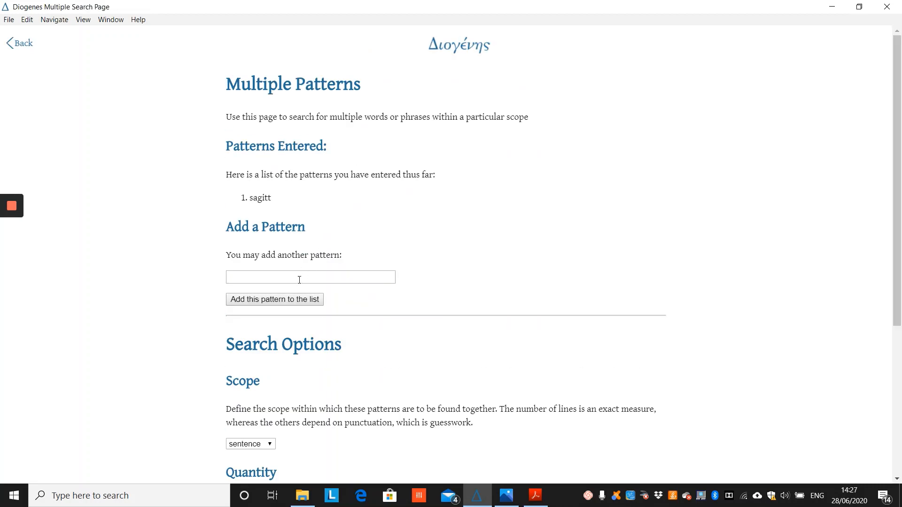
left_click(310, 276)
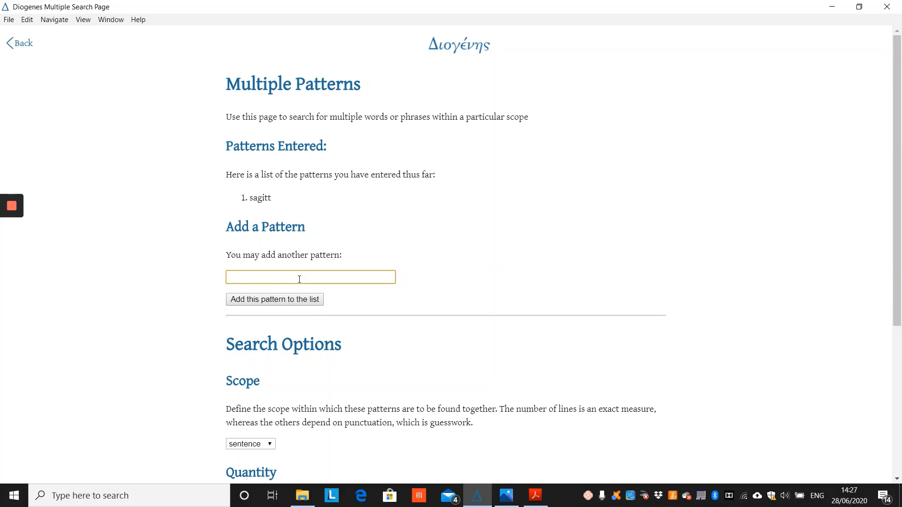
type("pharetr")
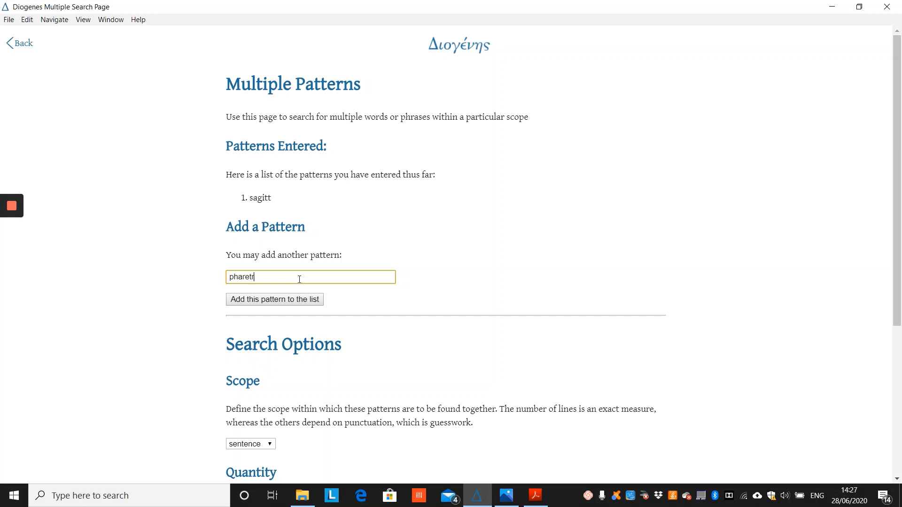
left_click(274, 299)
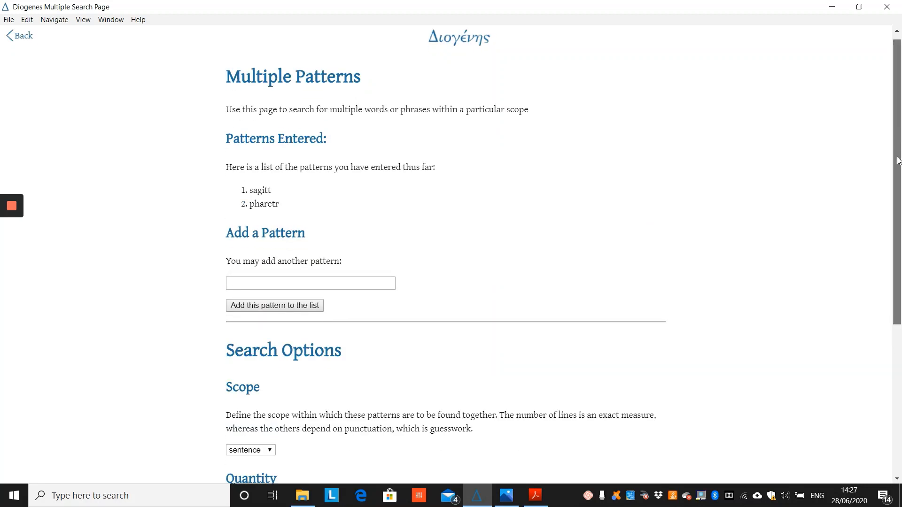
scroll("down", 3)
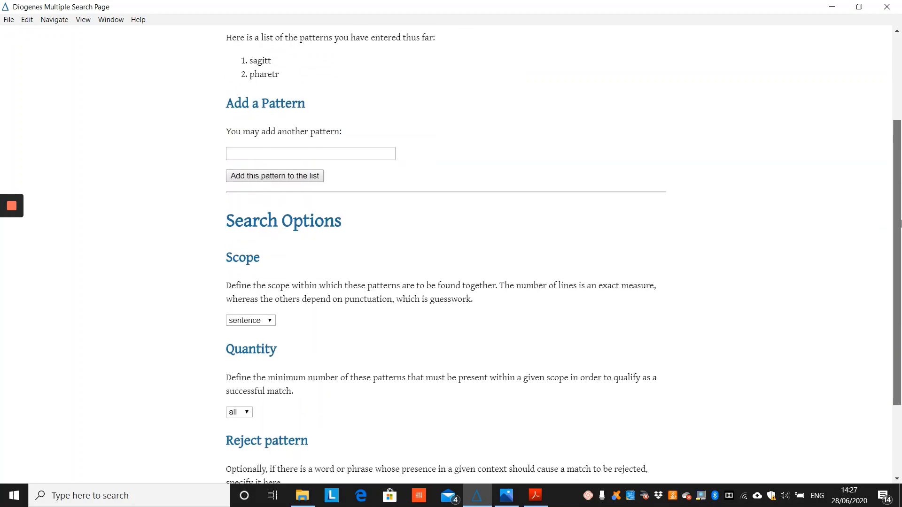
scroll("down", 3)
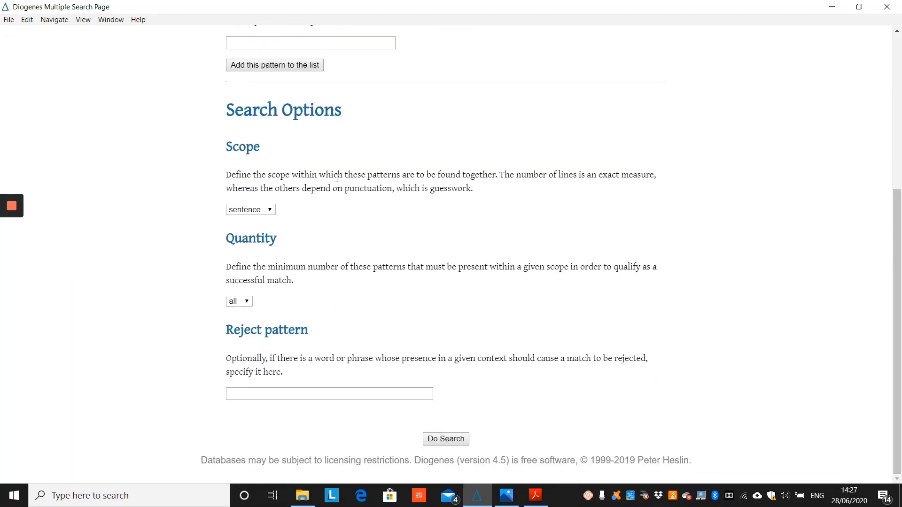
left_click(250, 208)
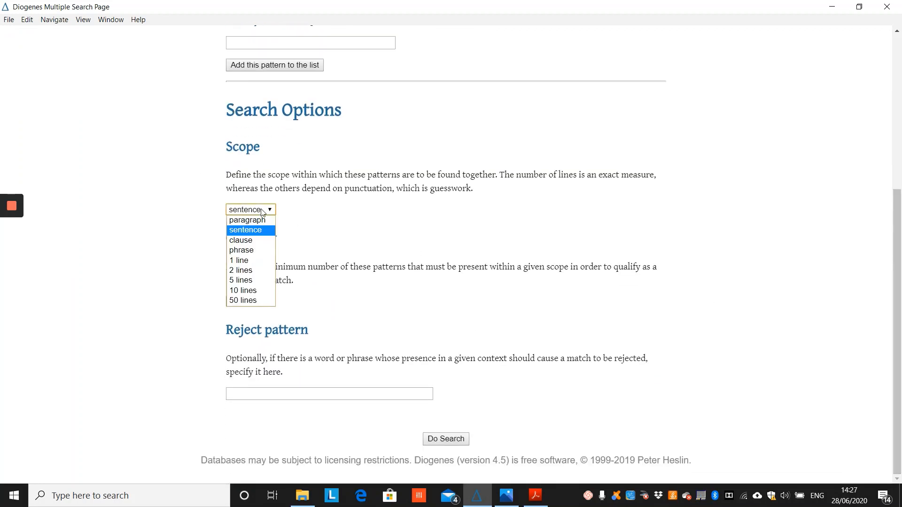
left_click(245, 229)
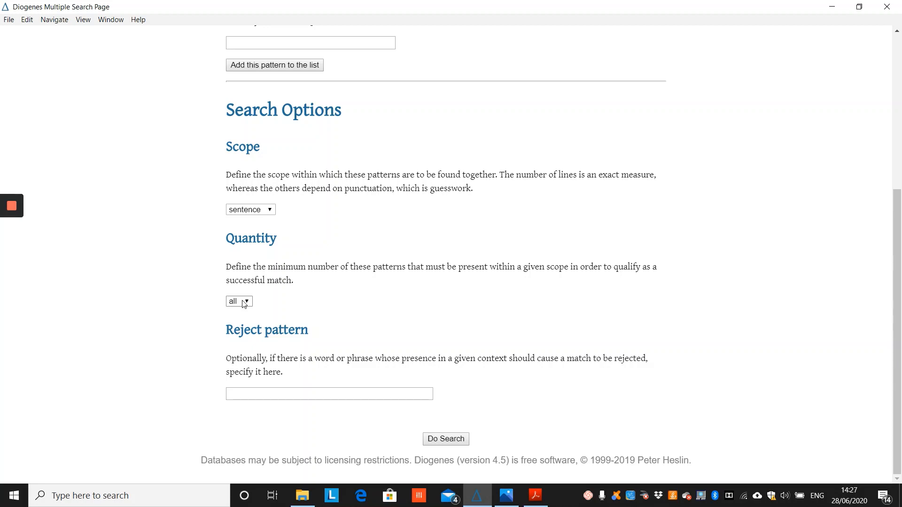
left_click(238, 301)
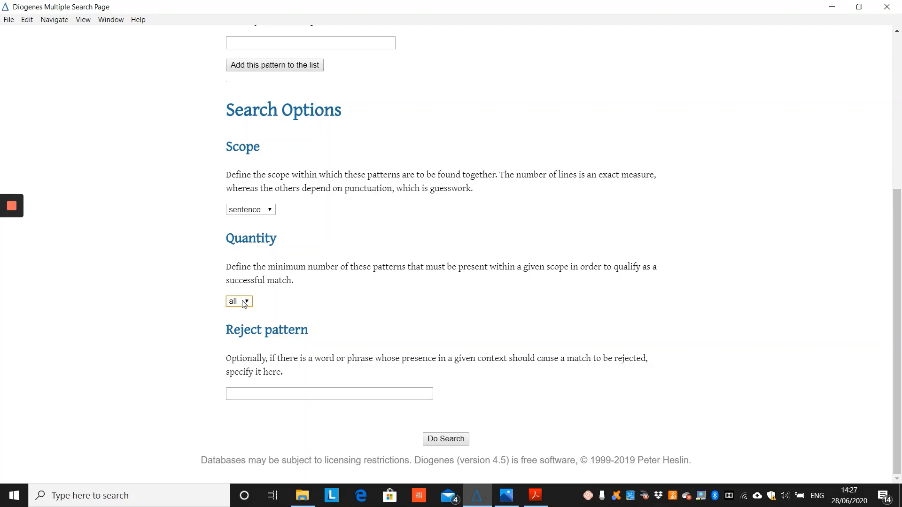
left_click(238, 301)
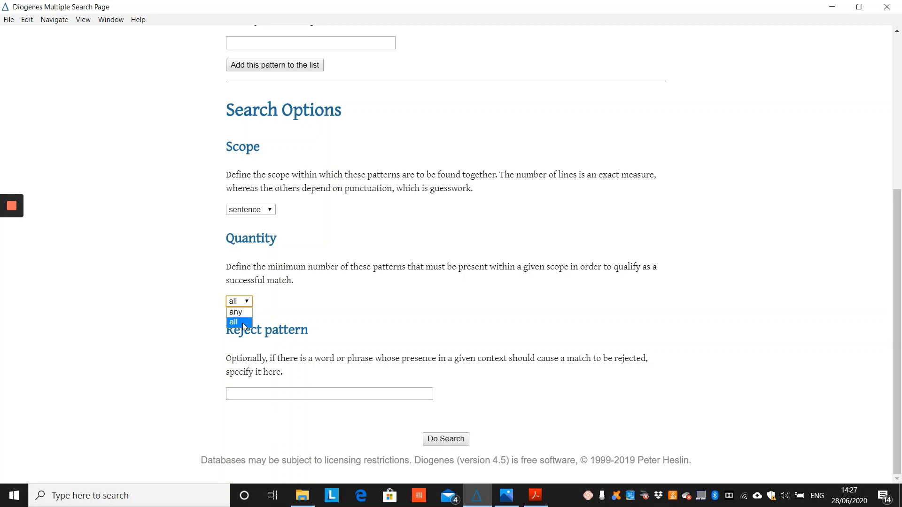
left_click(234, 321)
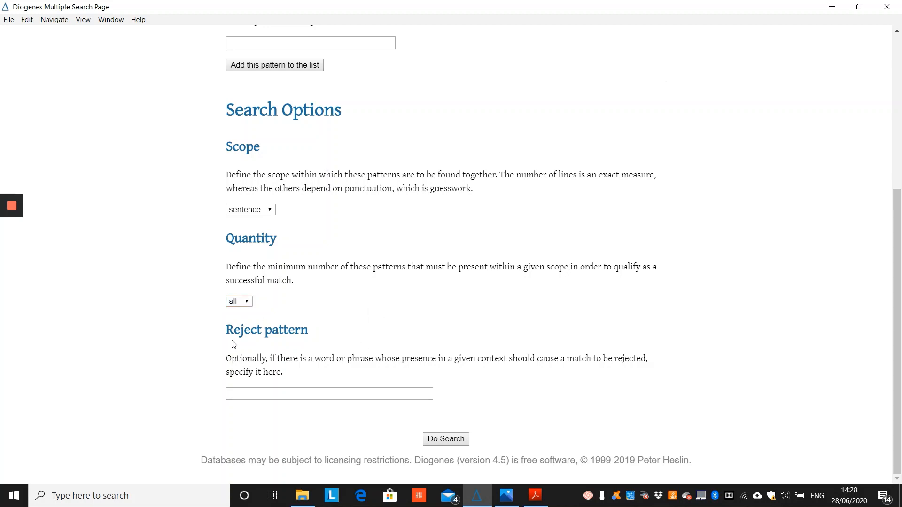
mouse_move(271, 345)
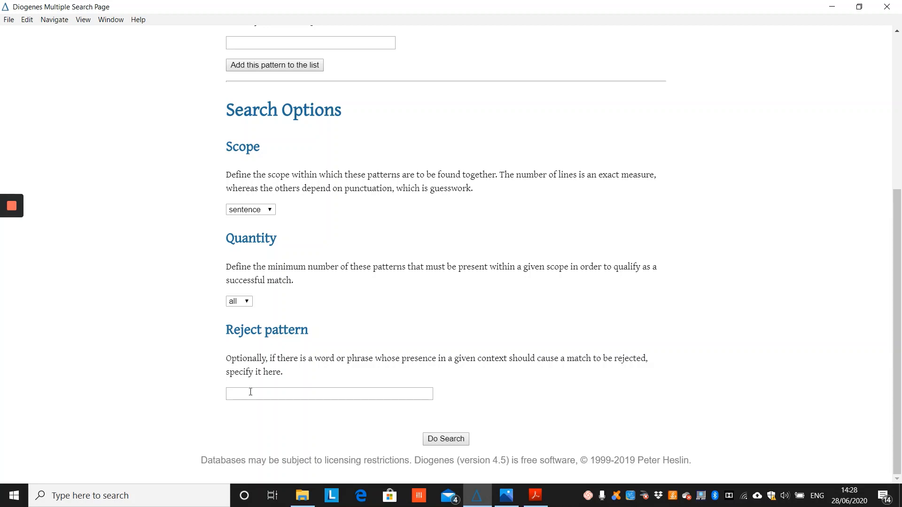
left_click(329, 393)
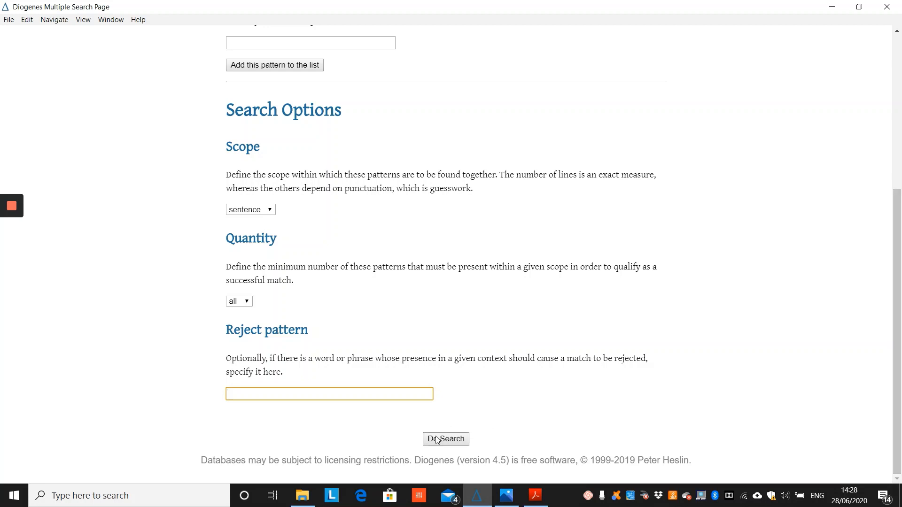
Step: Run the two-pattern search, finding the one passage at Amores 2.9b.37
left_click(445, 438)
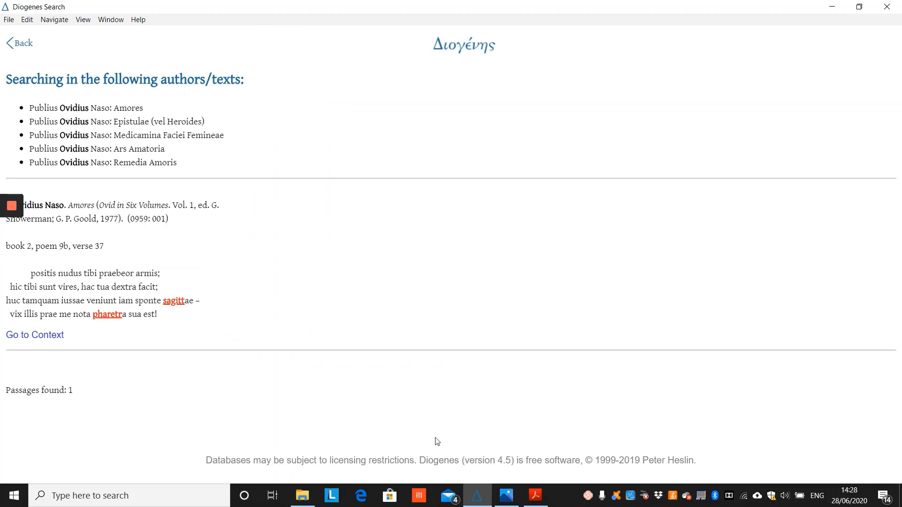
mouse_move(219, 248)
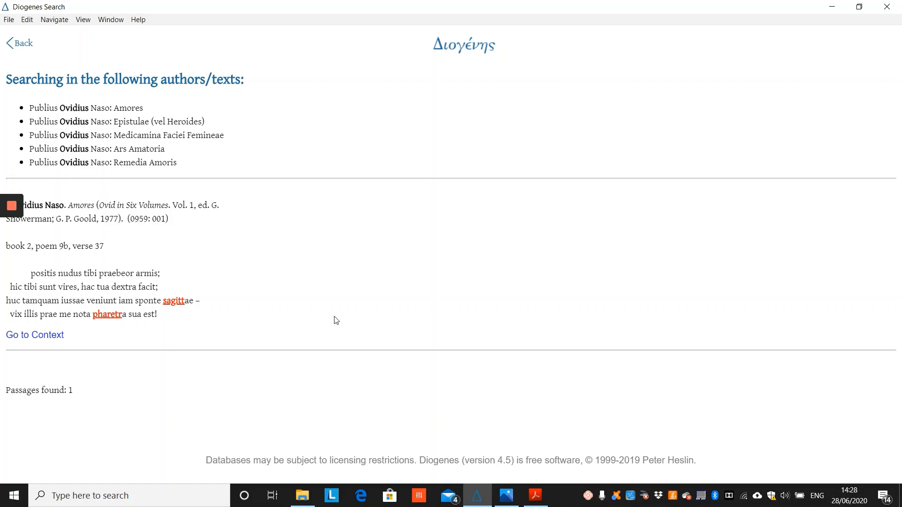
mouse_move(115, 101)
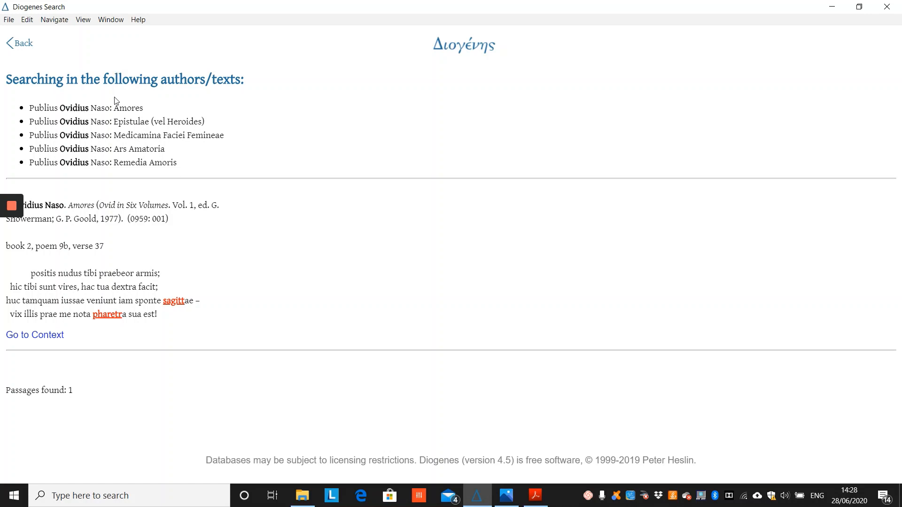
mouse_move(114, 67)
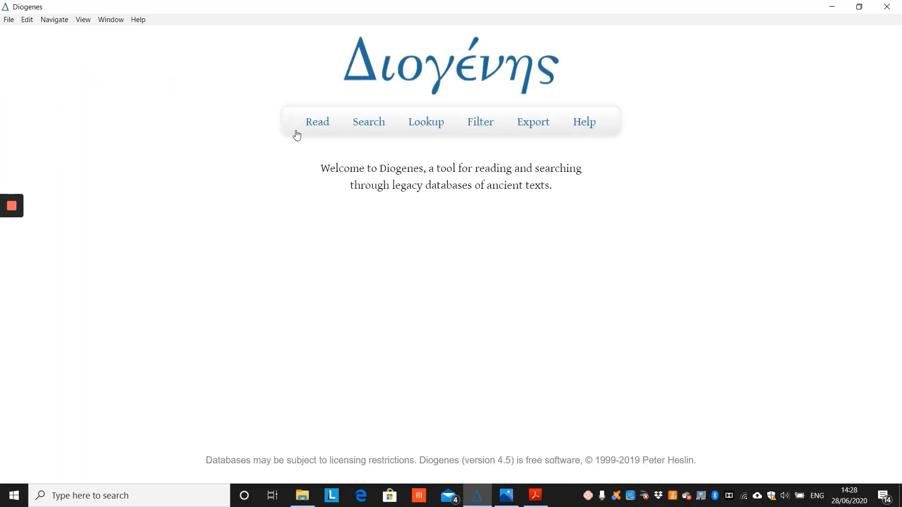
Step: Start an Inflected Forms search on Ovid's Erotic Corpus with amor as the pattern
left_click(368, 121)
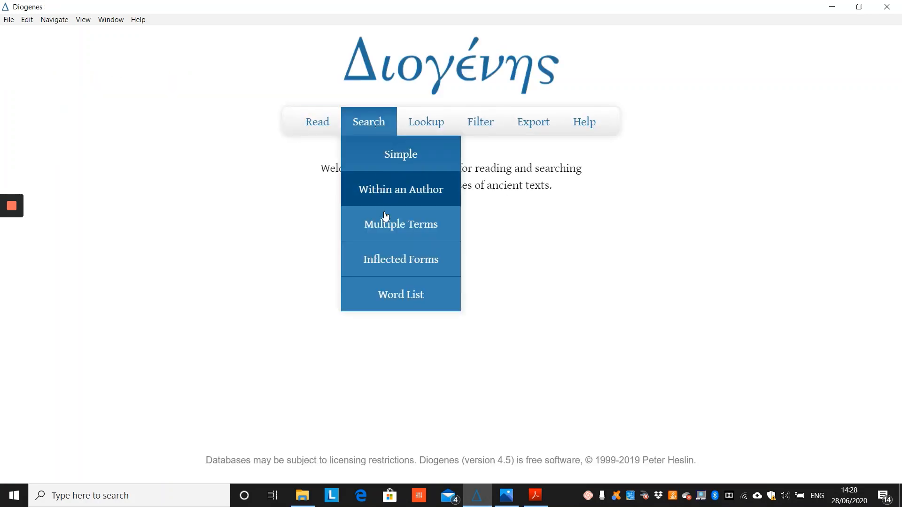
left_click(400, 260)
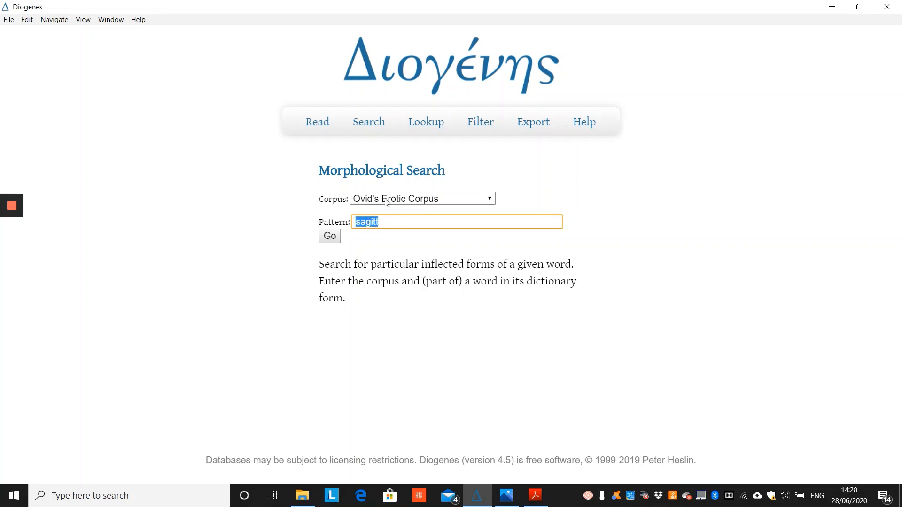
left_click(422, 198)
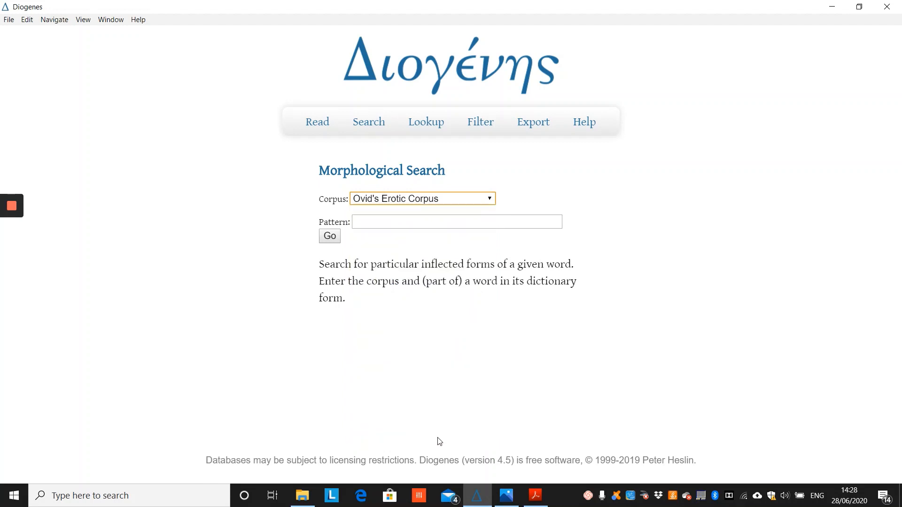
left_click(456, 222)
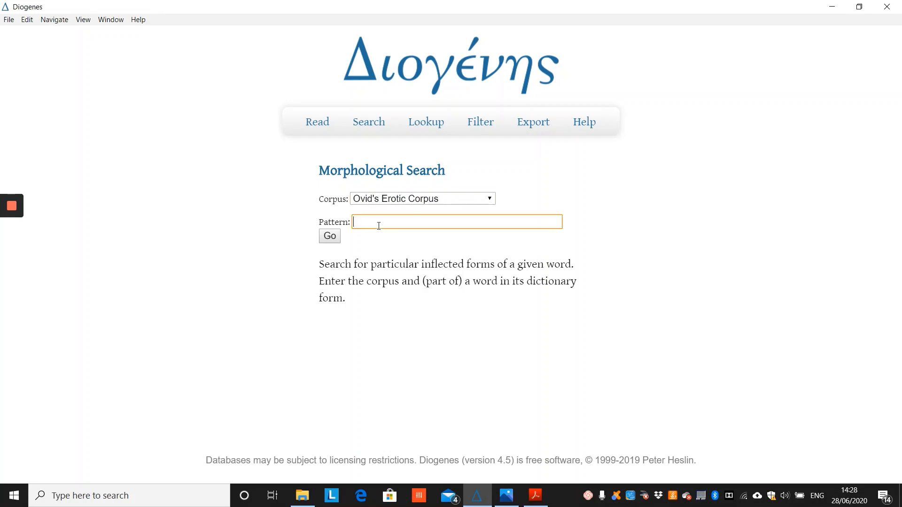
type("amor")
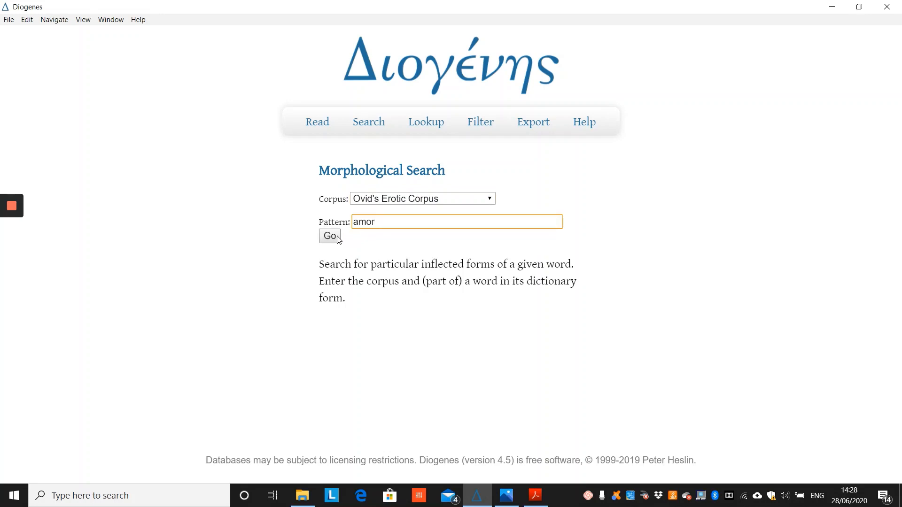
Step: Look up headwords matching amor and tick only the lemma amor
left_click(329, 237)
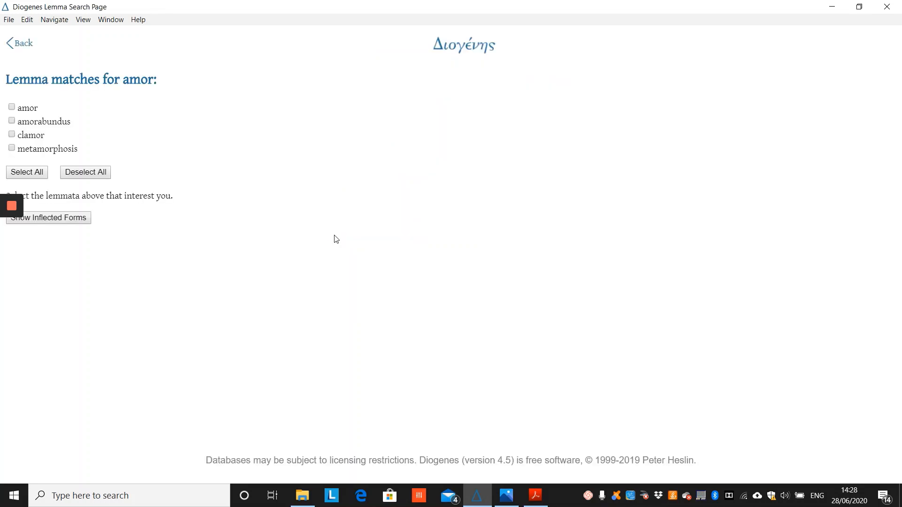
mouse_move(36, 102)
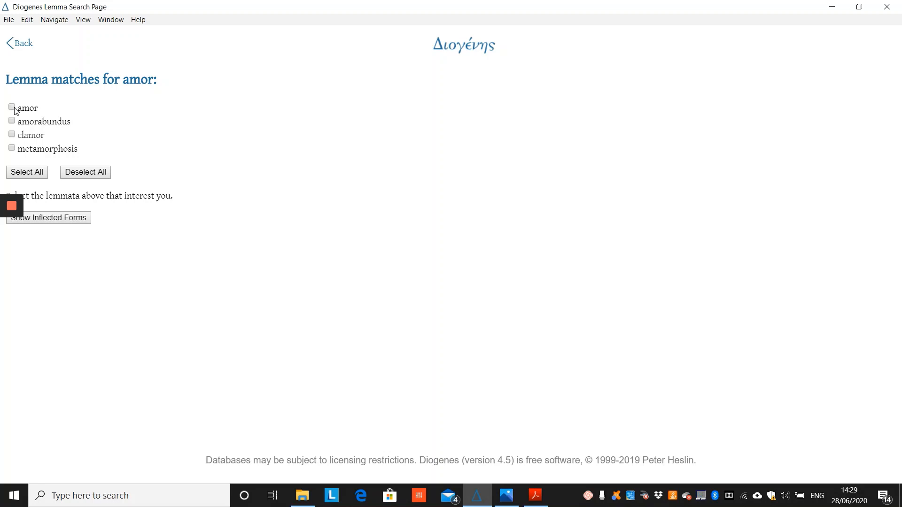
left_click(12, 107)
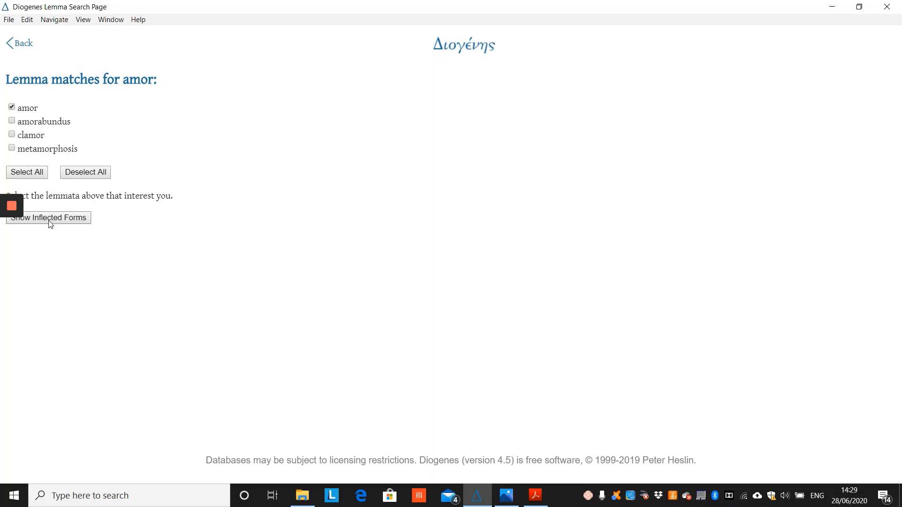
Step: Show the inflected forms of amor and select all visible forms
left_click(47, 217)
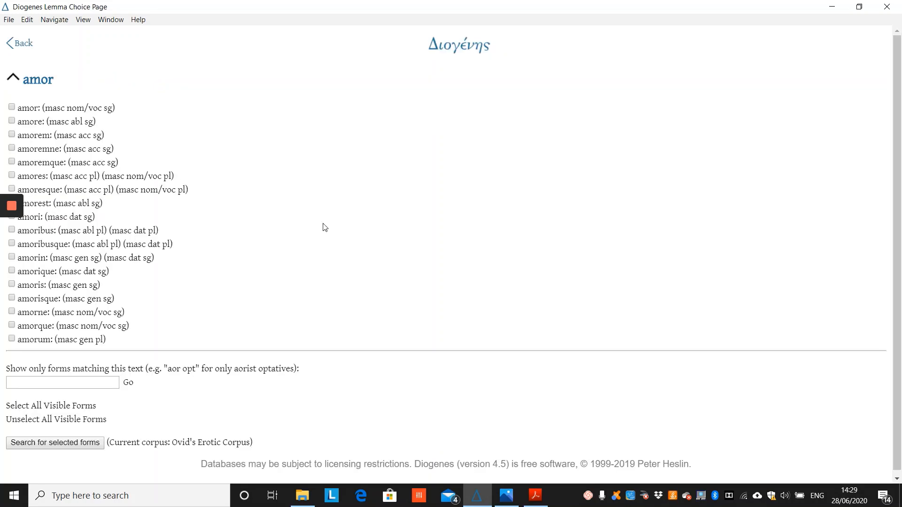
scroll("down", 3)
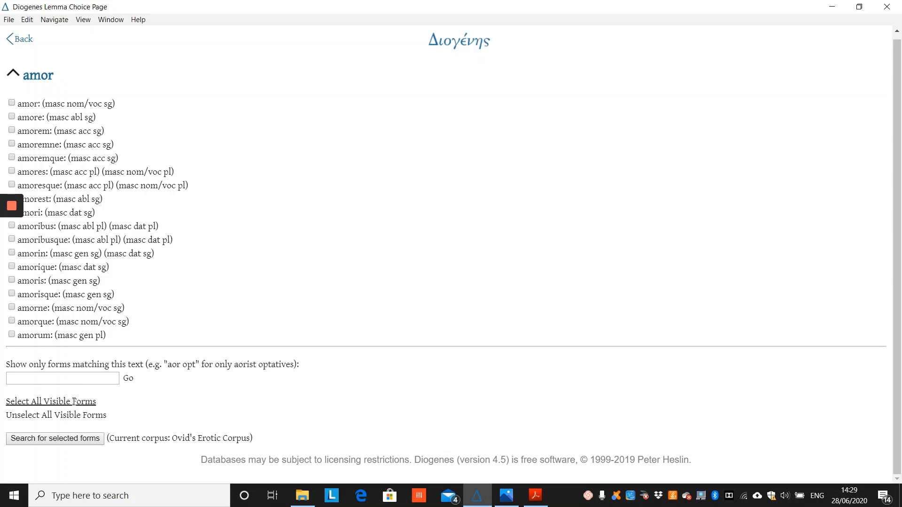
left_click(50, 401)
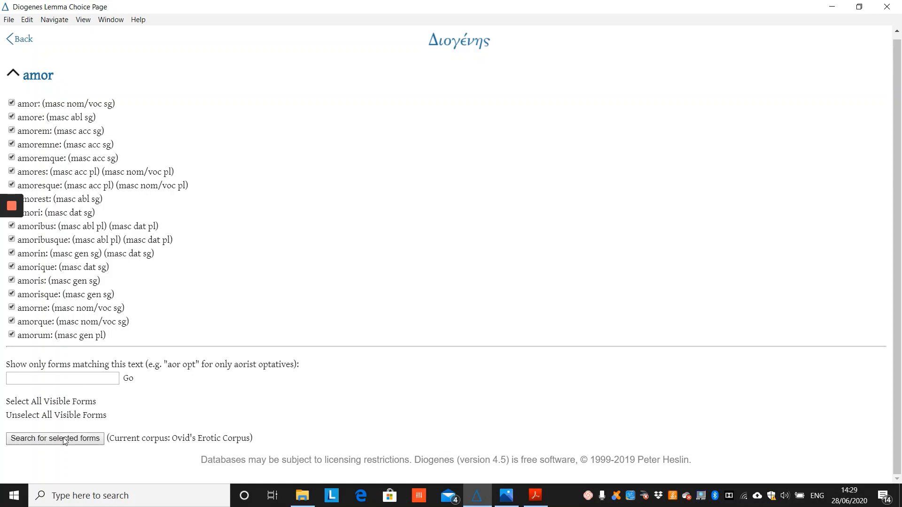
Step: Search the corpus for the selected amor forms, listing passages from Amores 1.1.26 on
left_click(55, 439)
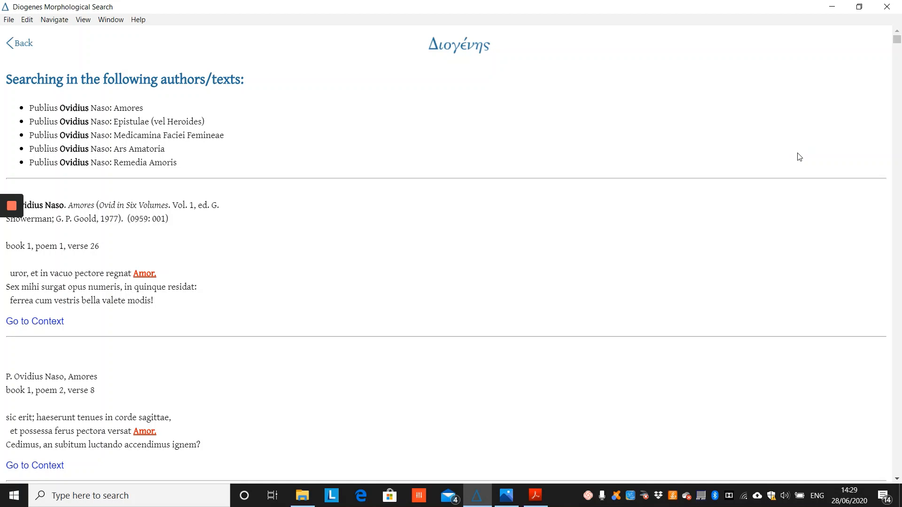
mouse_move(266, 121)
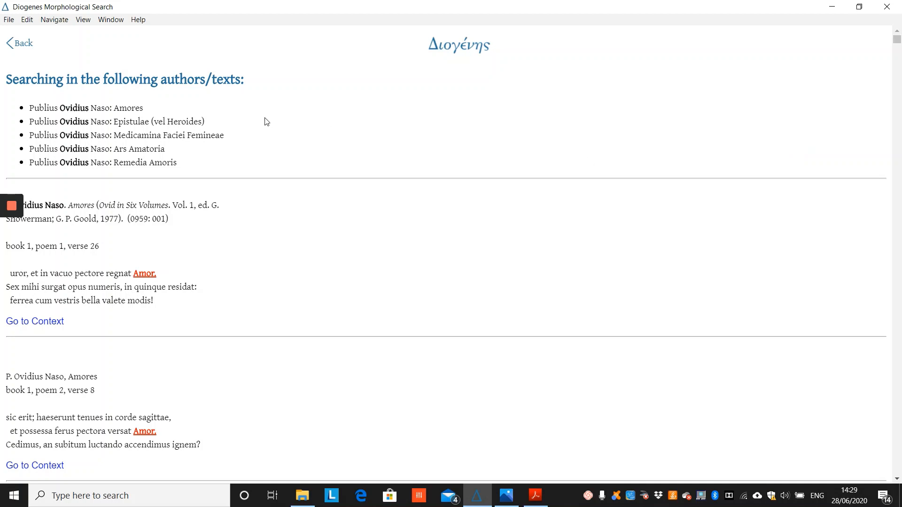